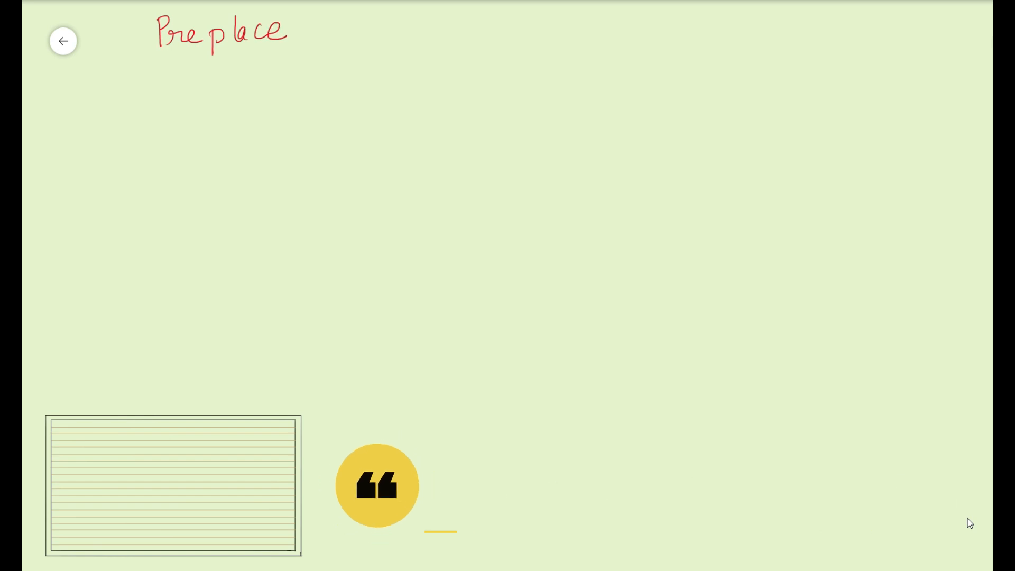
Step: Handwrite the note that preplace cells have no signal connectivity, only Vdd/Vss
{"action": "type", "text": "cells"}
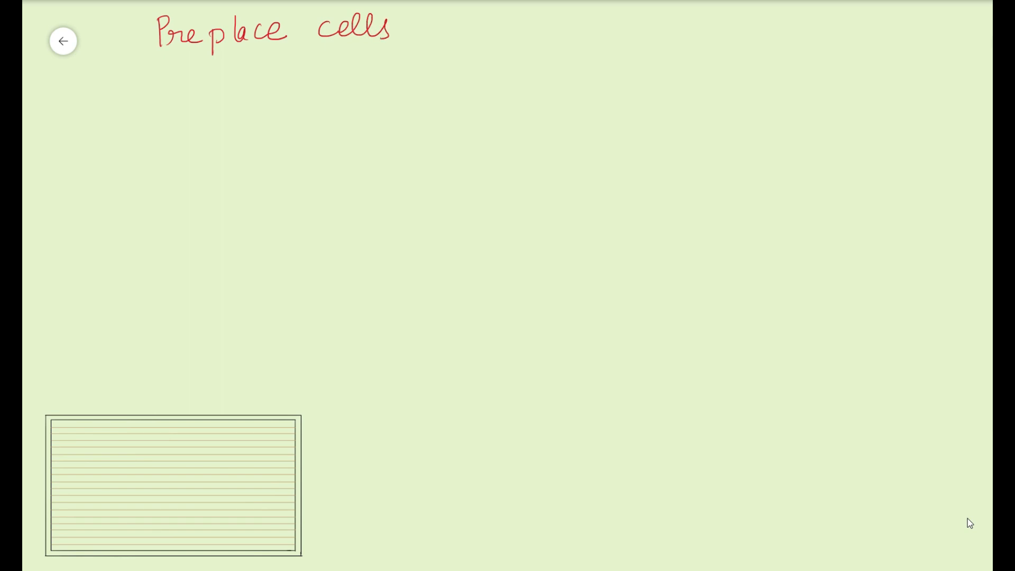
{"action": "type", "text": "→ no signa"}
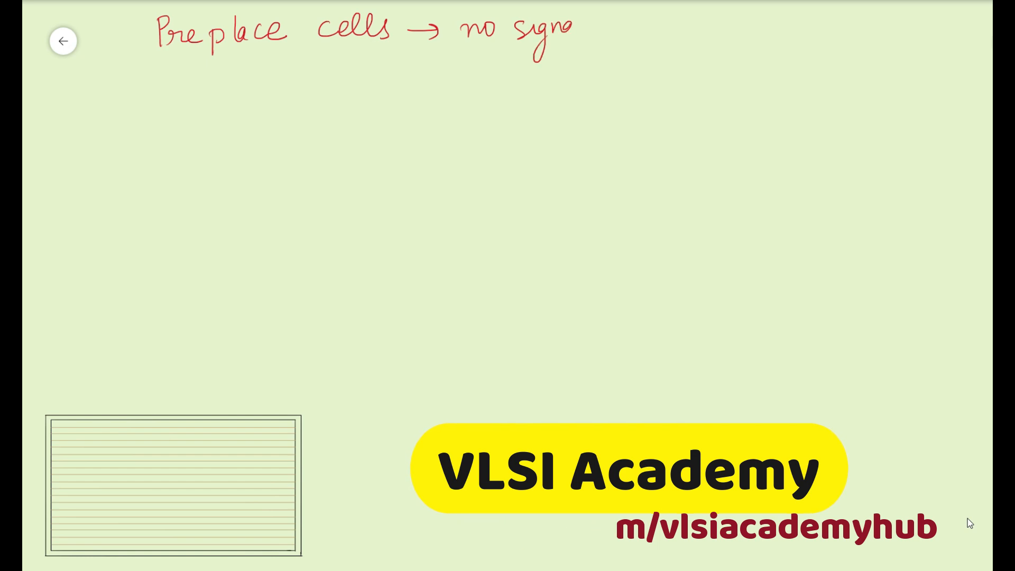
{"action": "type", "text": "Cov"}
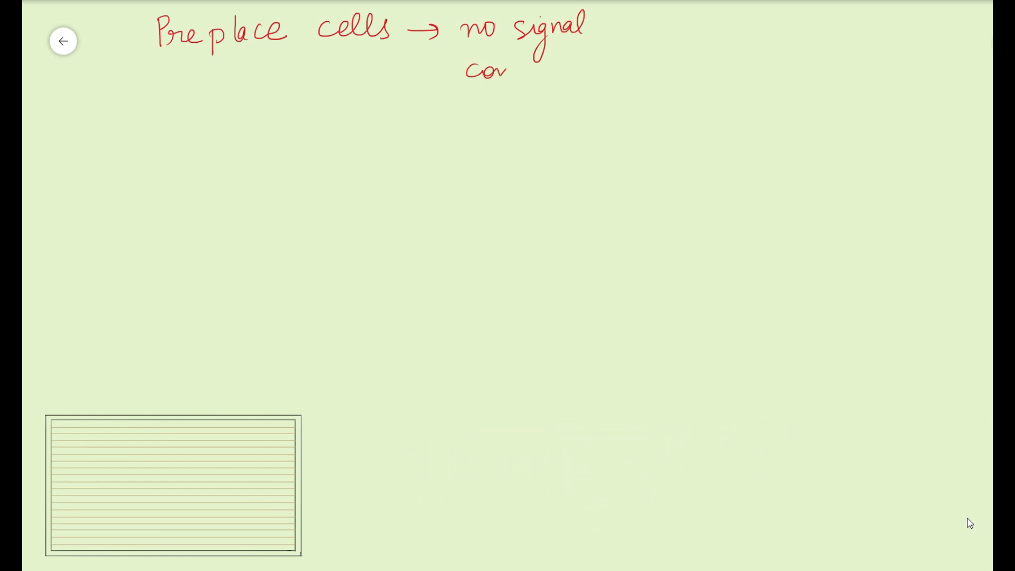
{"action": "type", "text": "me"}
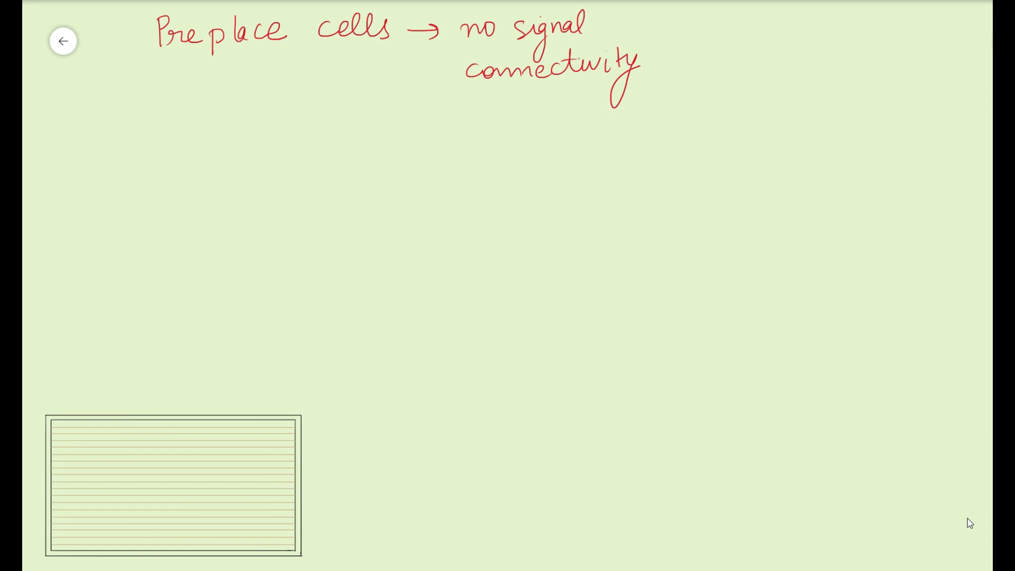
{"action": "left_click_drag", "start_coordinate": [427, 117], "coordinate": [470, 117]}
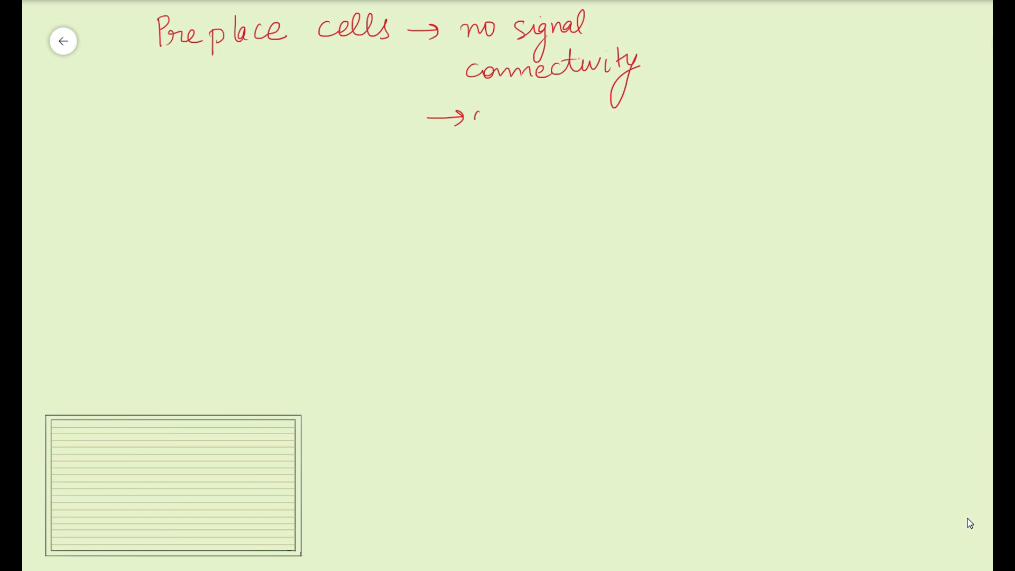
{"action": "type", "text": "only Vdd/Vss"}
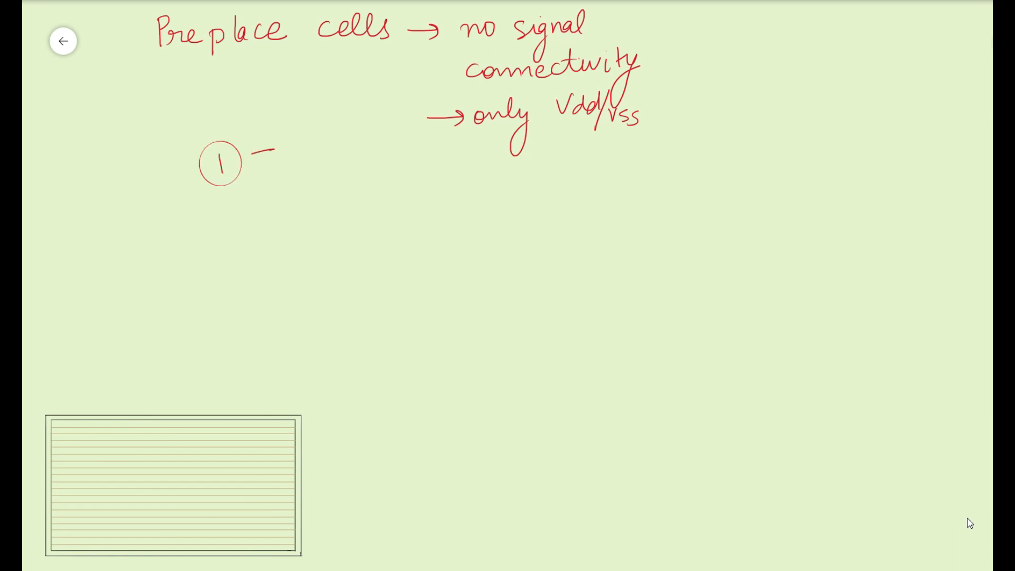
Step: List tap, end cap, decap and spare cells with a brace labelled pre placement
{"action": "type", "text": "Tap cells"}
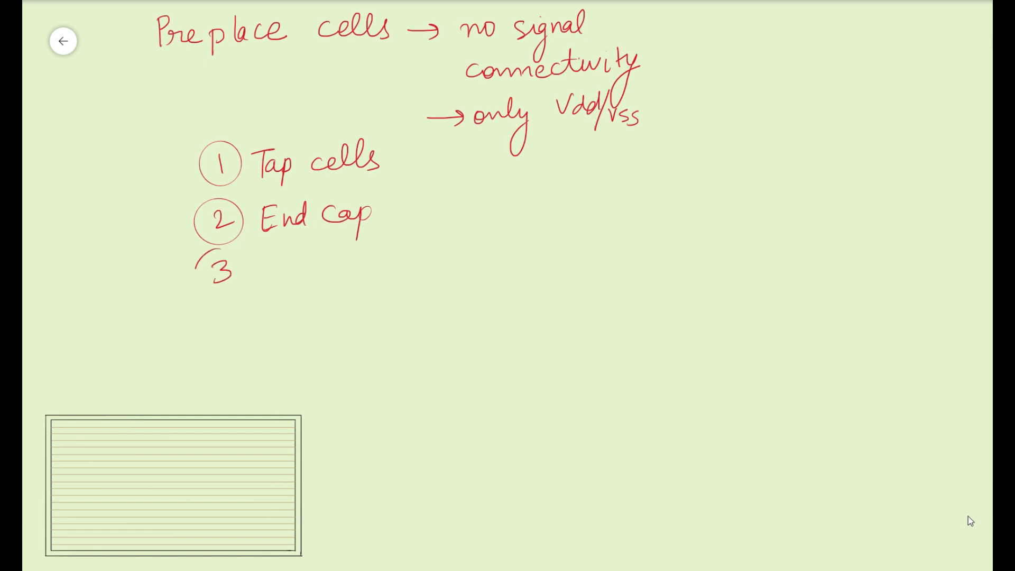
{"action": "type", "text": "Decap"}
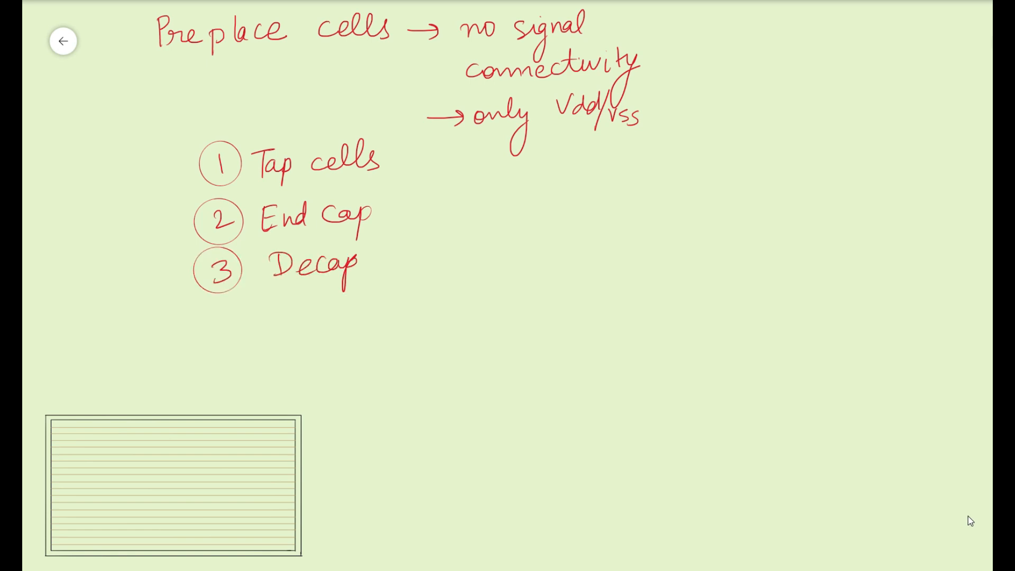
{"action": "type", "text": "cells"}
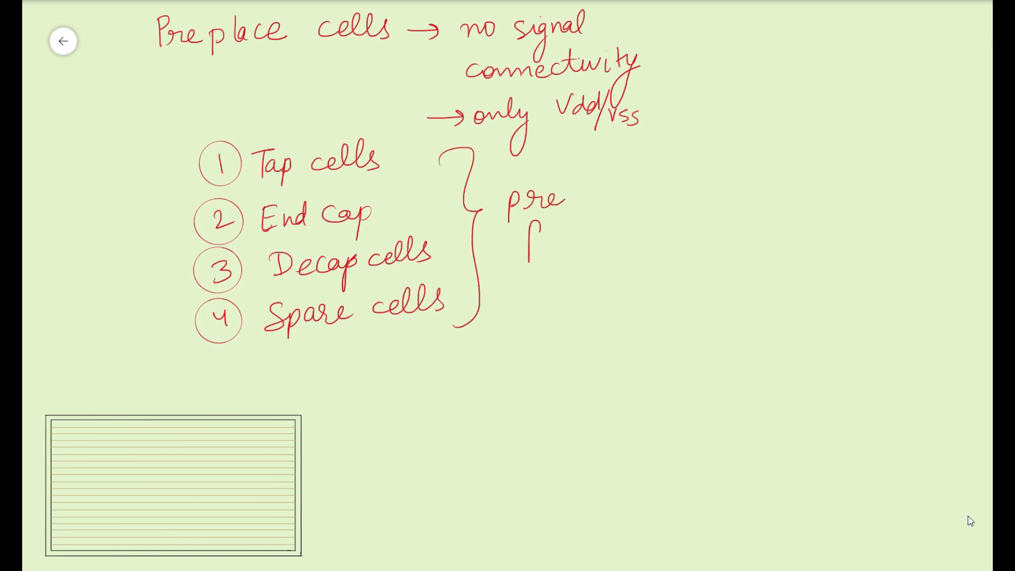
{"action": "type", "text": "placement"}
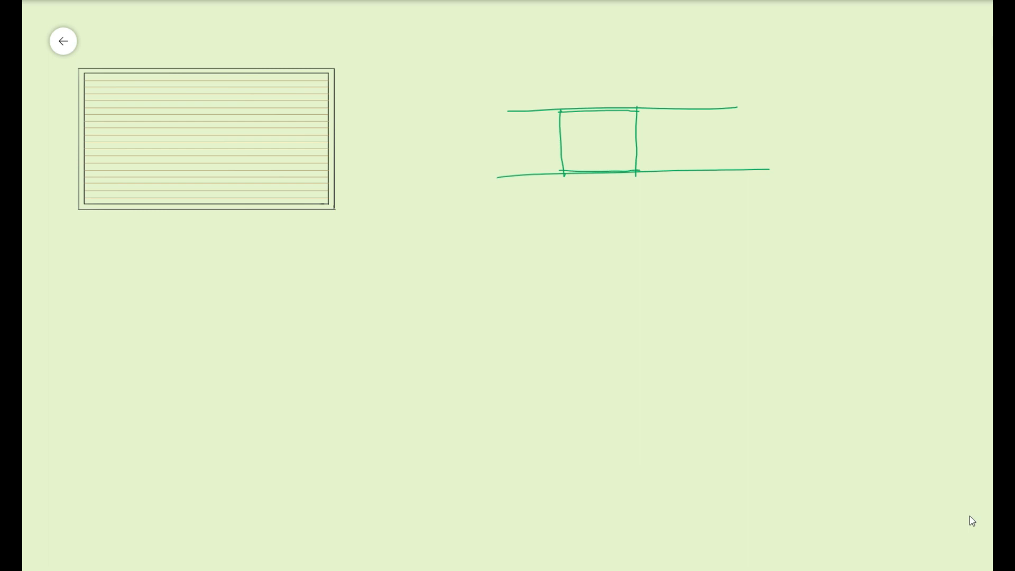
Step: Draw a vertical boundary line across both rails and hatch the region beside the cell
{"action": "left_click_drag", "start_coordinate": [518, 53], "coordinate": [529, 269]}
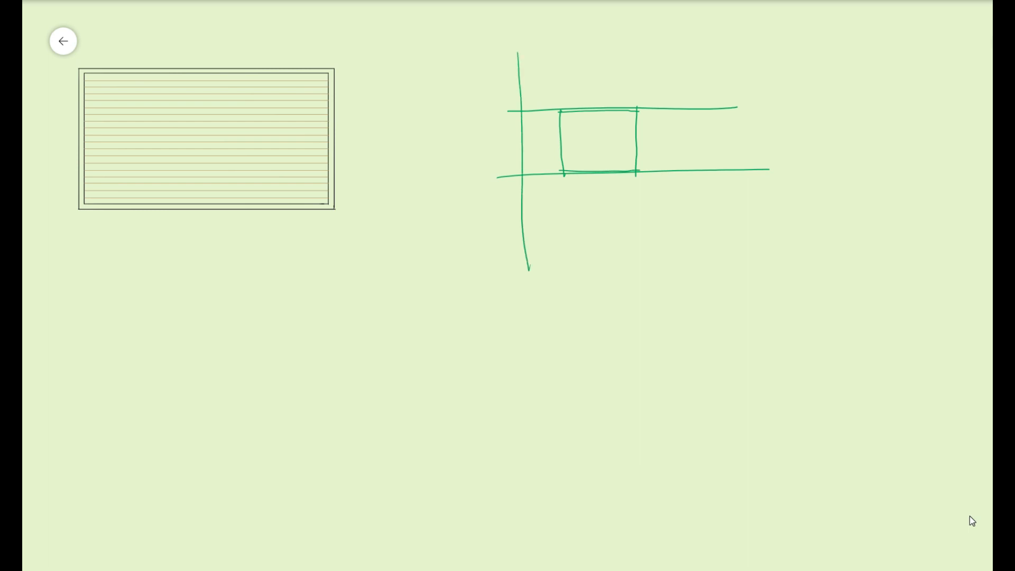
{"action": "left_click_drag", "start_coordinate": [553, 113], "coordinate": [531, 168]}
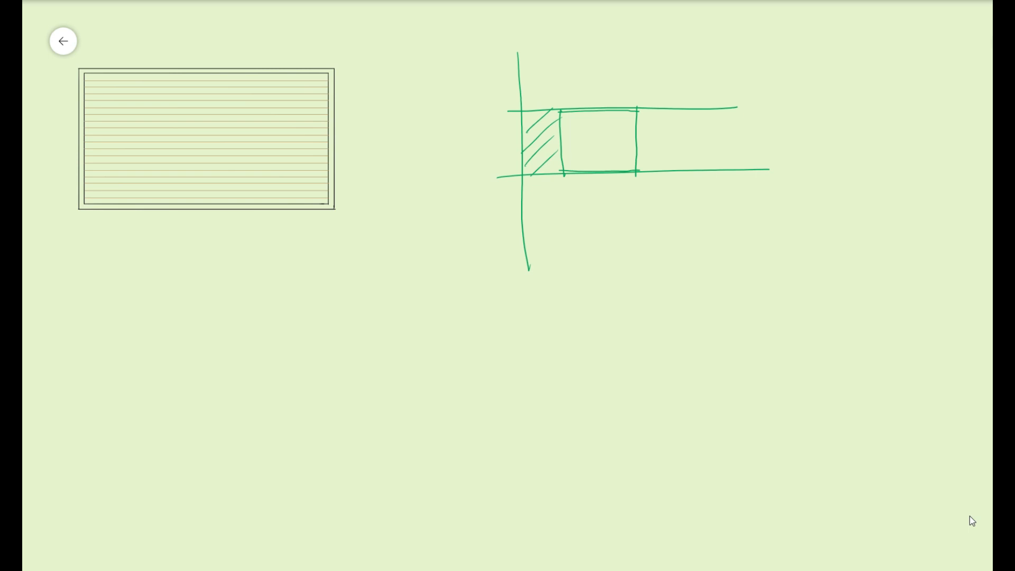
{"action": "left_click_drag", "start_coordinate": [512, 301], "coordinate": [501, 333]}
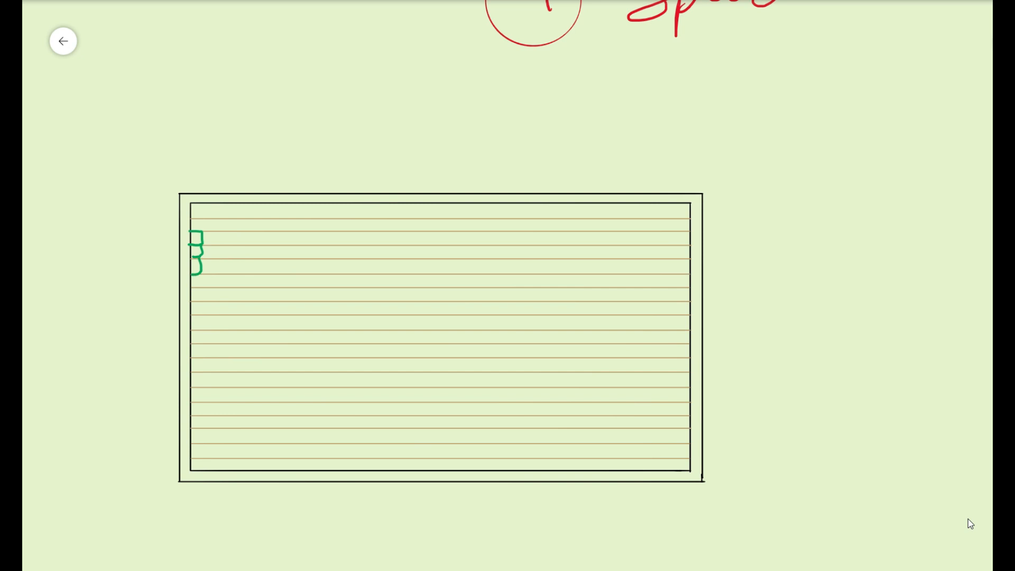
Step: Add small cells down the left core edge and note 'avoid CMOS latch up' with arrows
{"action": "left_click_drag", "start_coordinate": [198, 272], "coordinate": [197, 298]}
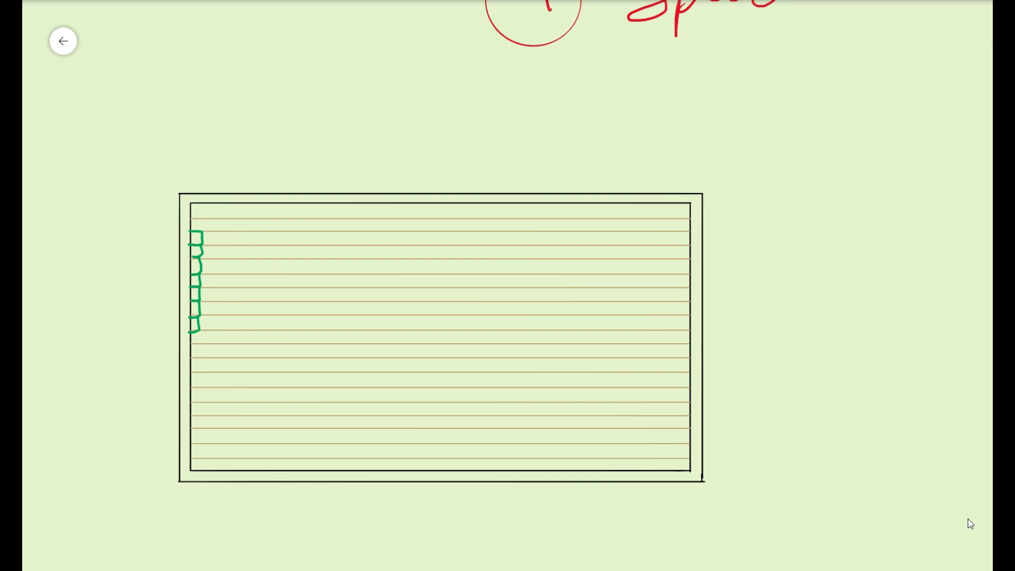
{"action": "left_click_drag", "start_coordinate": [220, 71], "coordinate": [253, 61]}
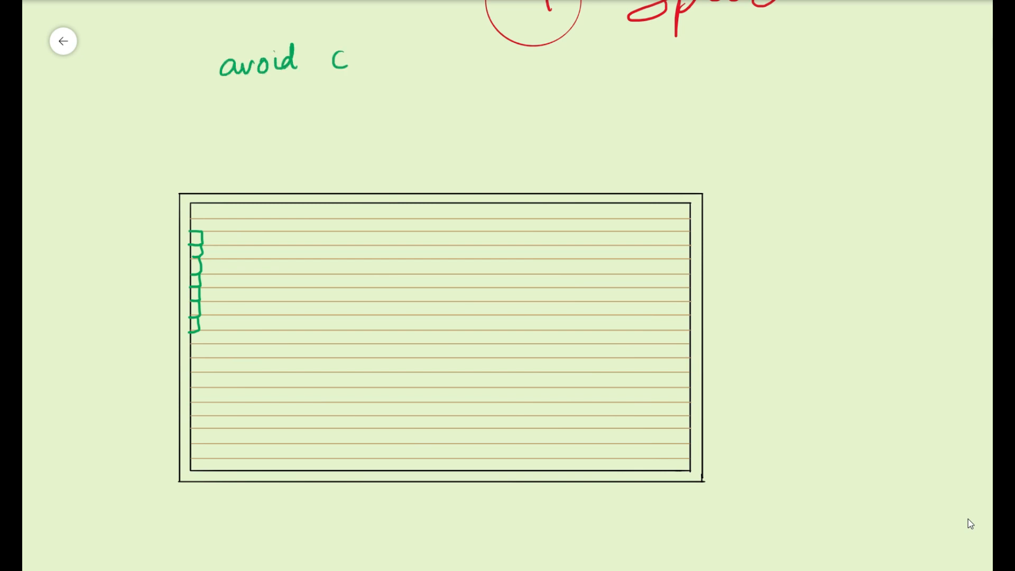
{"action": "type", "text": "mos'"}
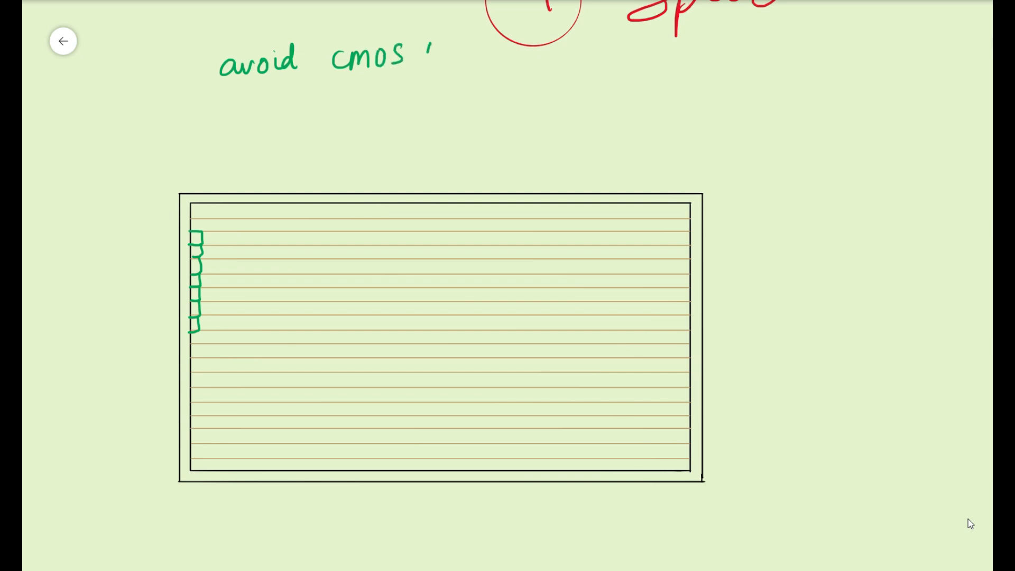
{"action": "type", "text": "latch u"}
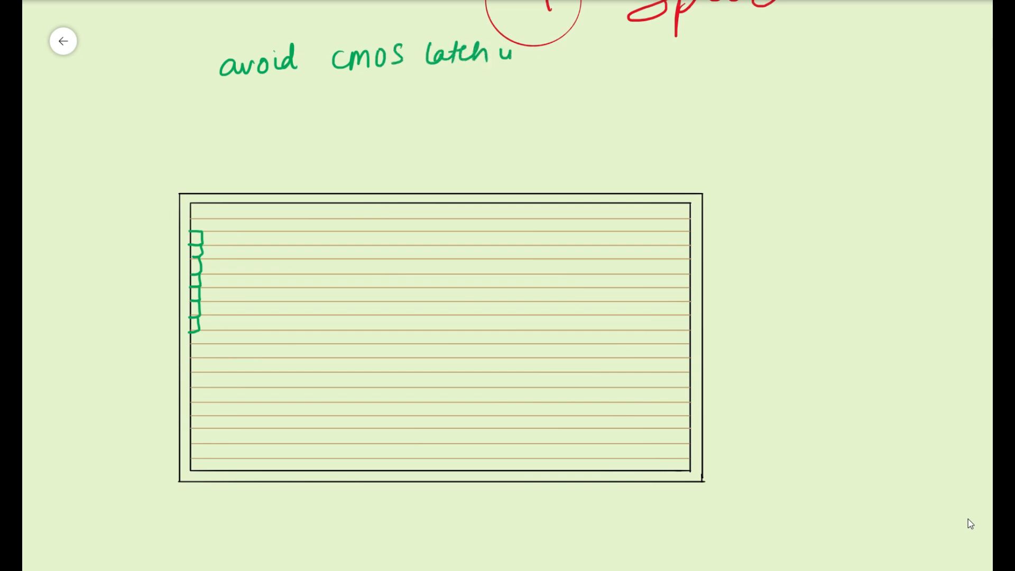
{"action": "left_click_drag", "start_coordinate": [155, 71], "coordinate": [207, 67]}
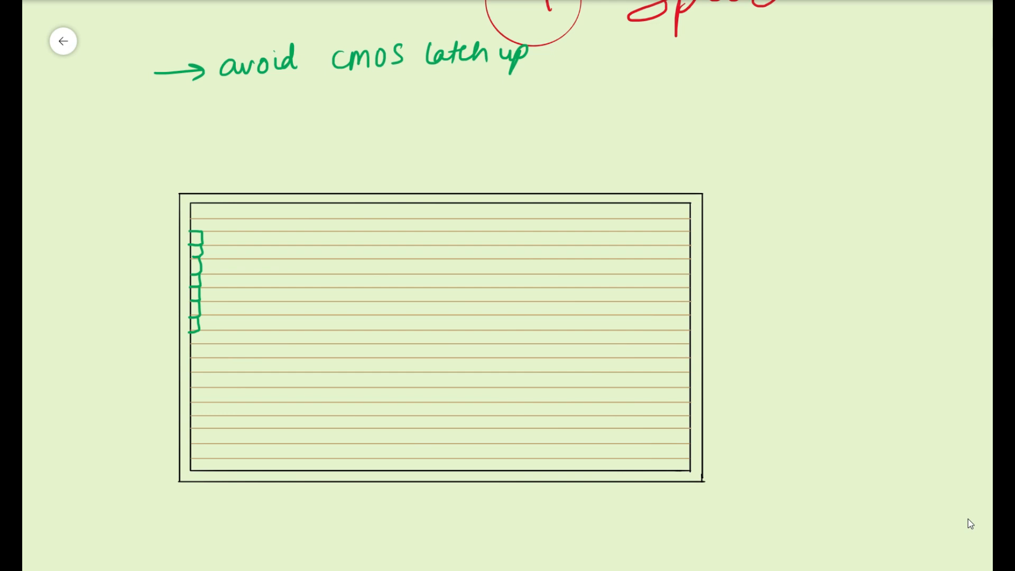
{"action": "left_click_drag", "start_coordinate": [153, 114], "coordinate": [198, 110]}
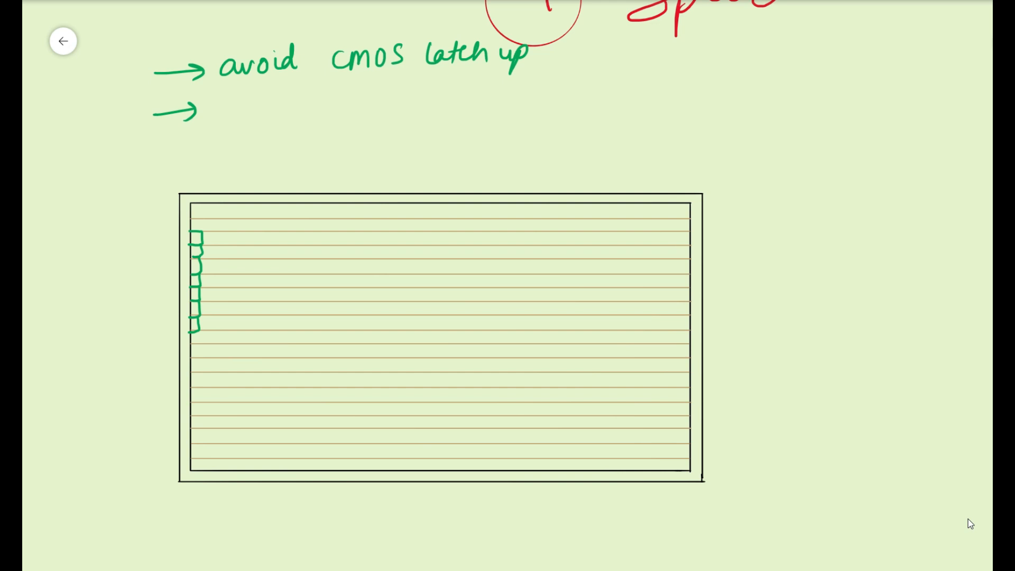
Step: Write 'tie of substrate, nwell → Vdd' and 'tap cells → checkboard' notes
{"action": "type", "text": "tv"}
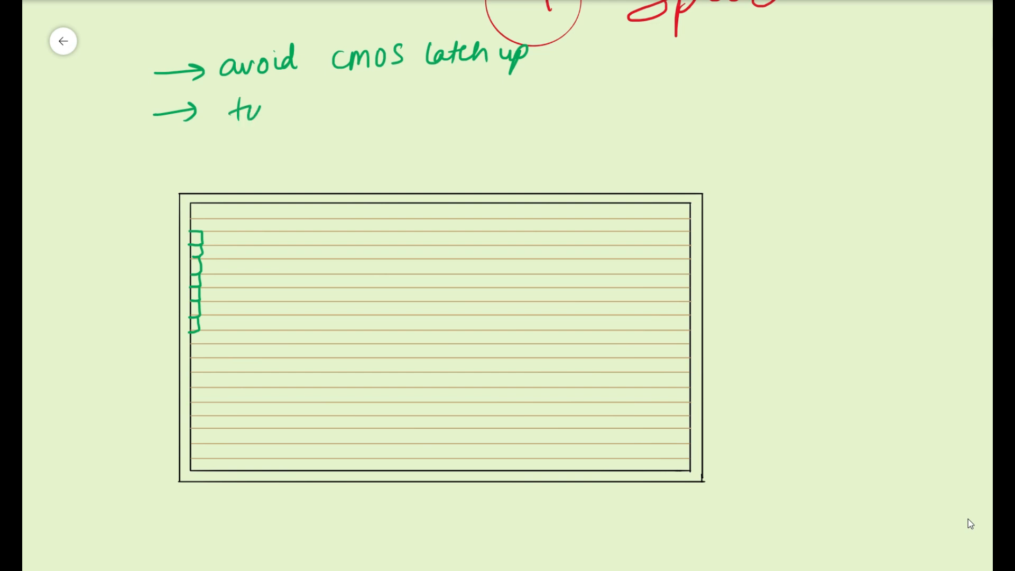
{"action": "type", "text": "a of"}
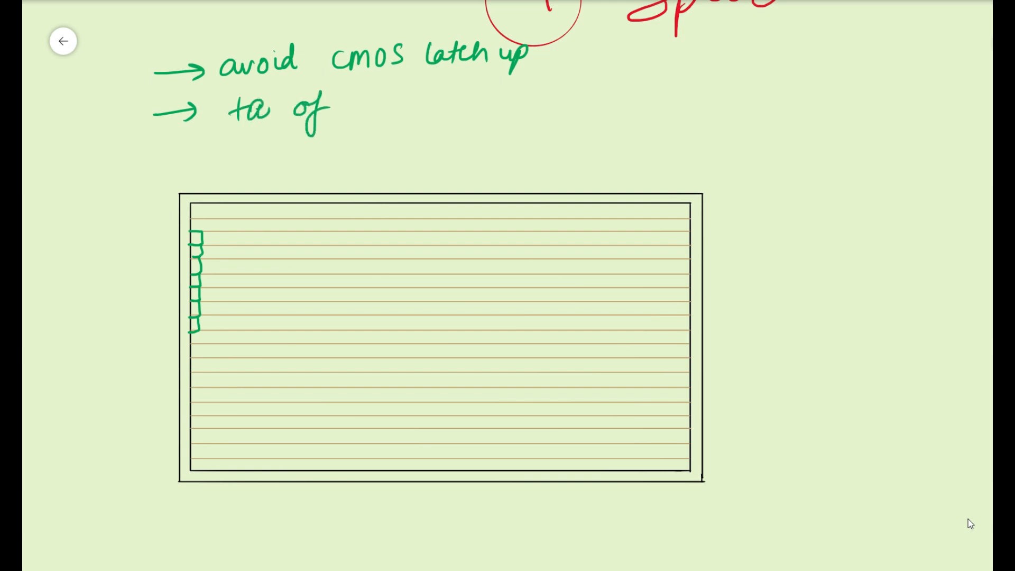
{"action": "type", "text": "subs"}
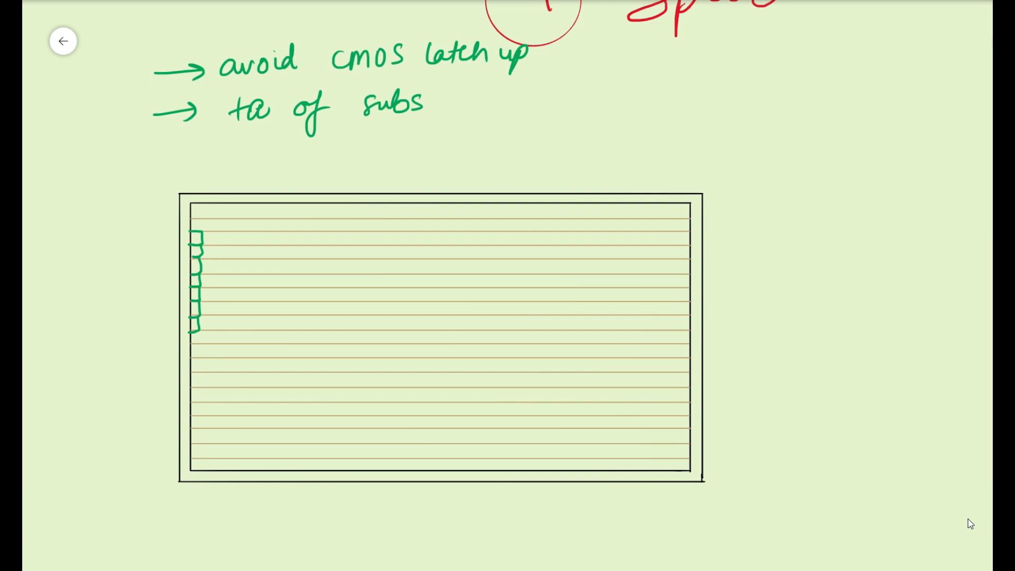
{"action": "type", "text": "trate"}
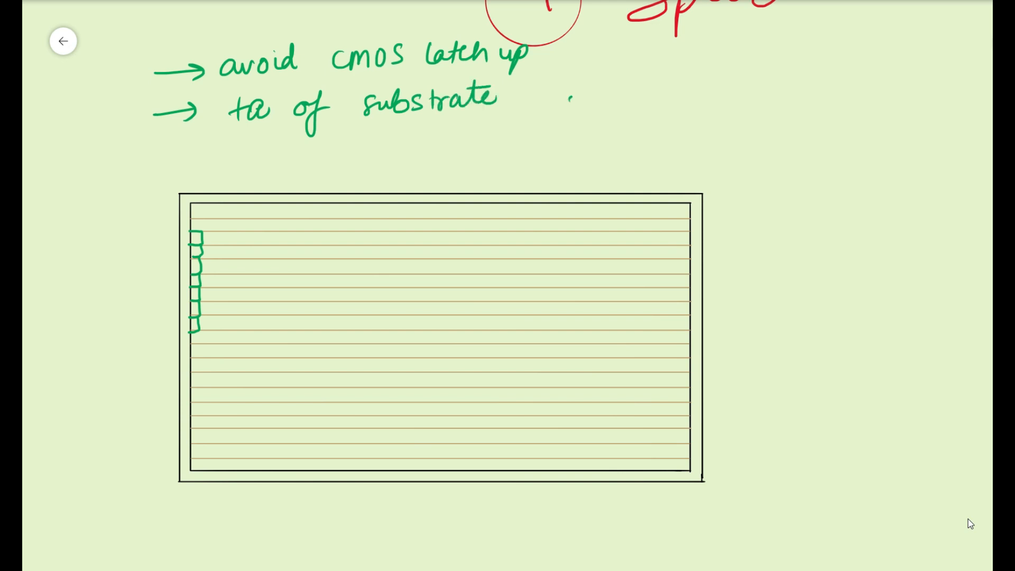
{"action": "type", "text": "nwell—"}
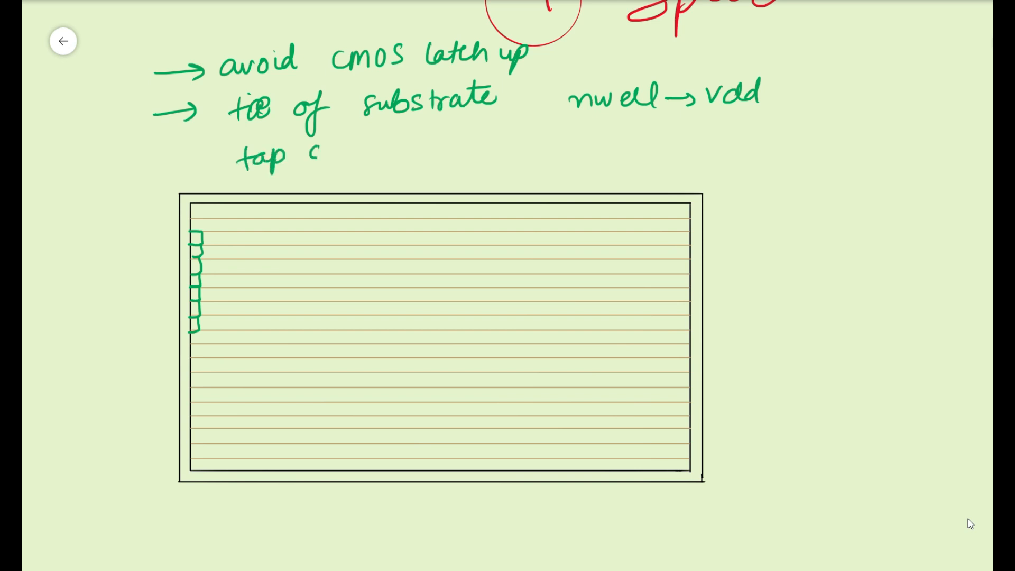
{"action": "type", "text": "cells"}
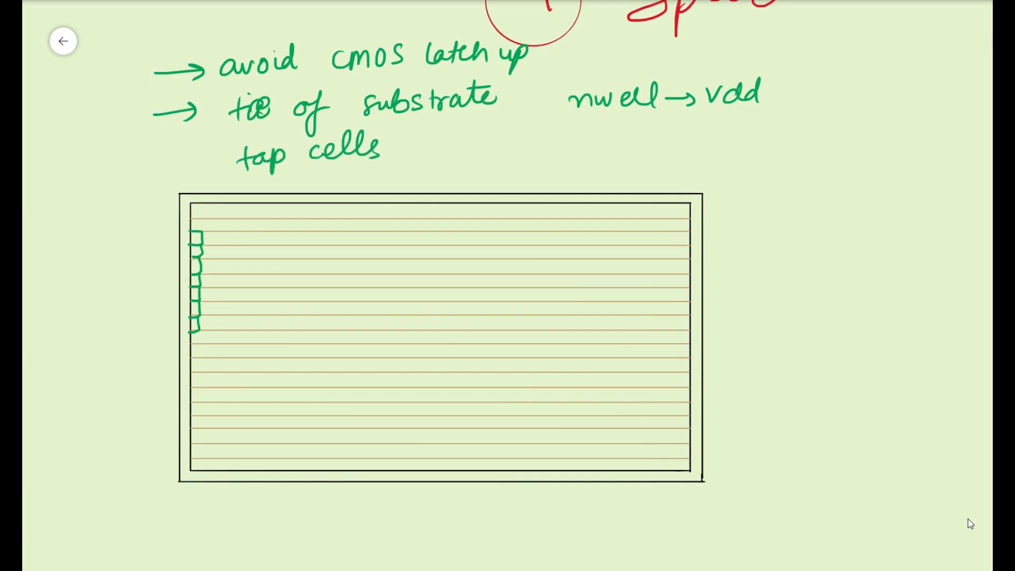
{"action": "left_click_drag", "start_coordinate": [392, 153], "coordinate": [441, 148]}
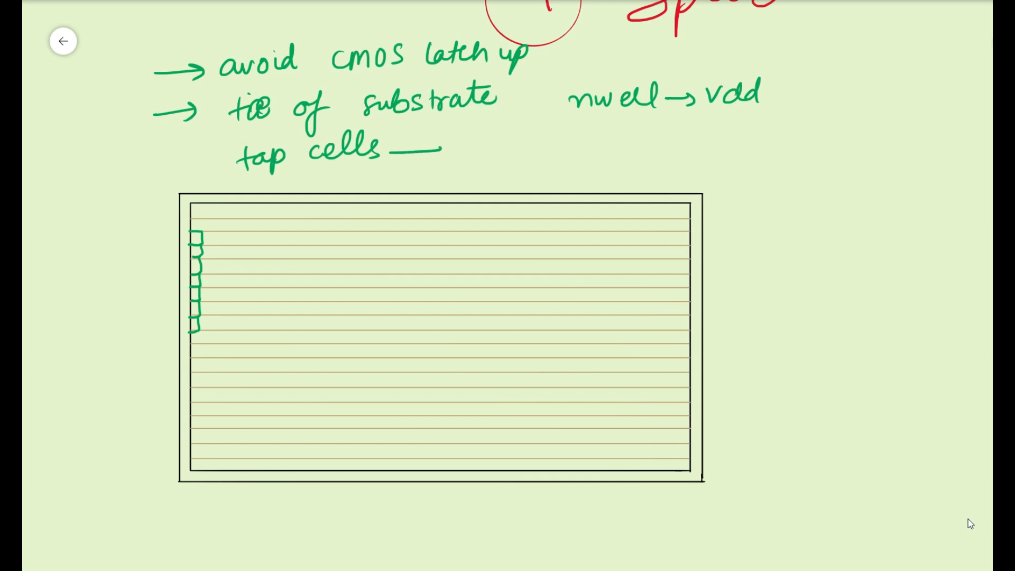
{"action": "type", "text": "checkboard"}
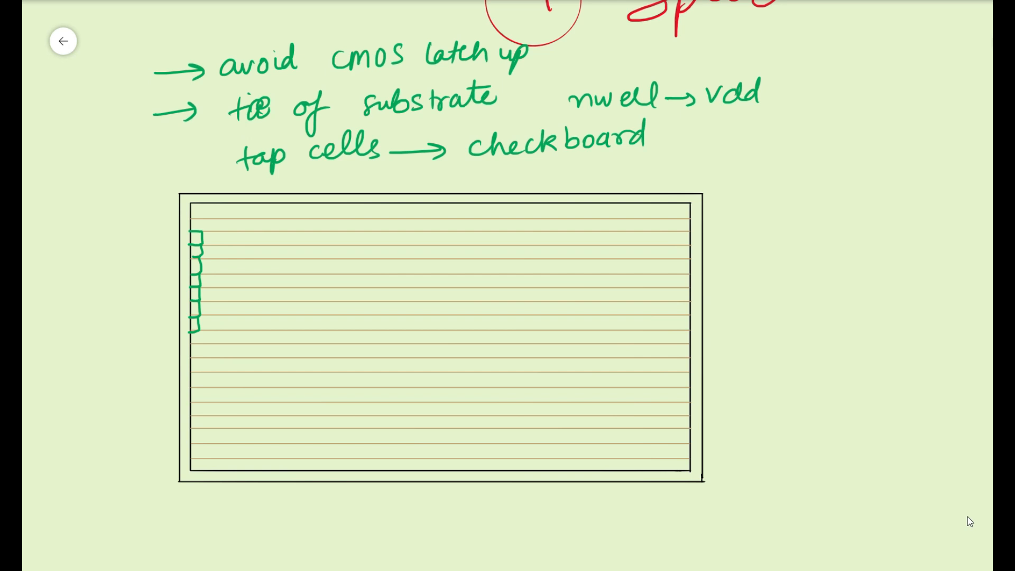
Step: In magenta, label Vdd/VSS rails and draw three hatched tap cells with spacing arrows on the top row
{"action": "left_click", "coordinate": [275, 209]}
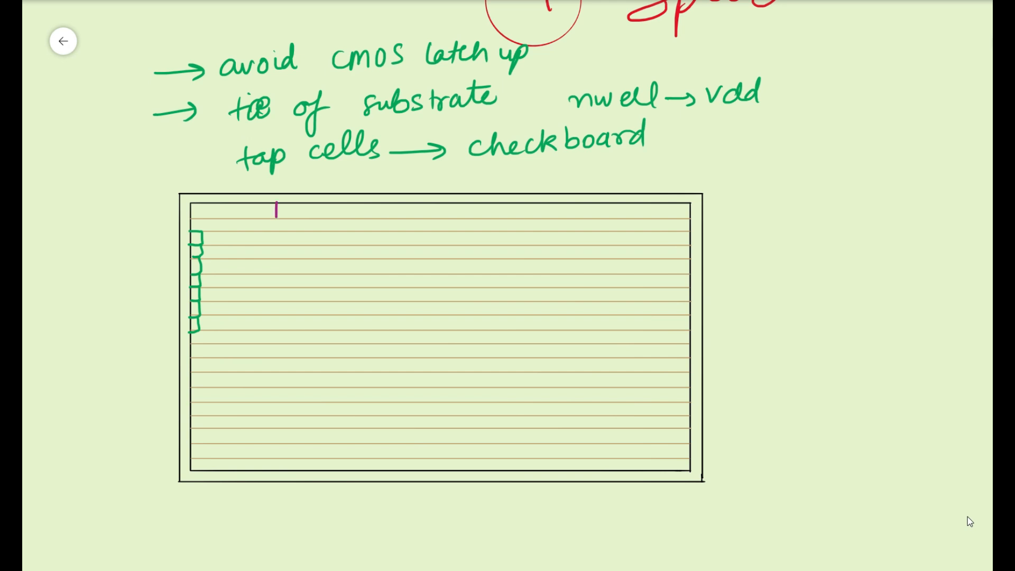
{"action": "left_click_drag", "start_coordinate": [275, 207], "coordinate": [308, 220]}
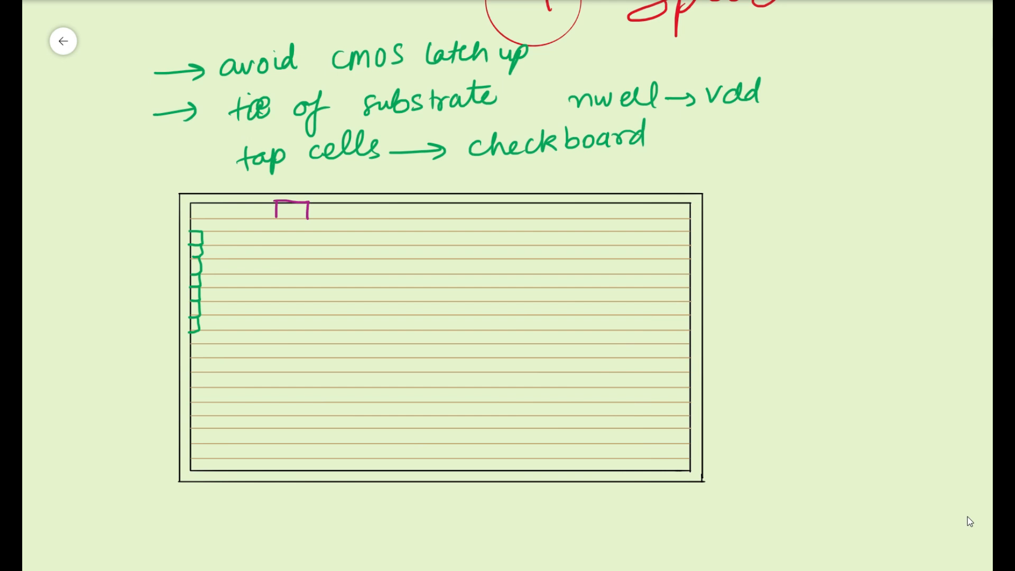
{"action": "left_click_drag", "start_coordinate": [275, 219], "coordinate": [308, 217]}
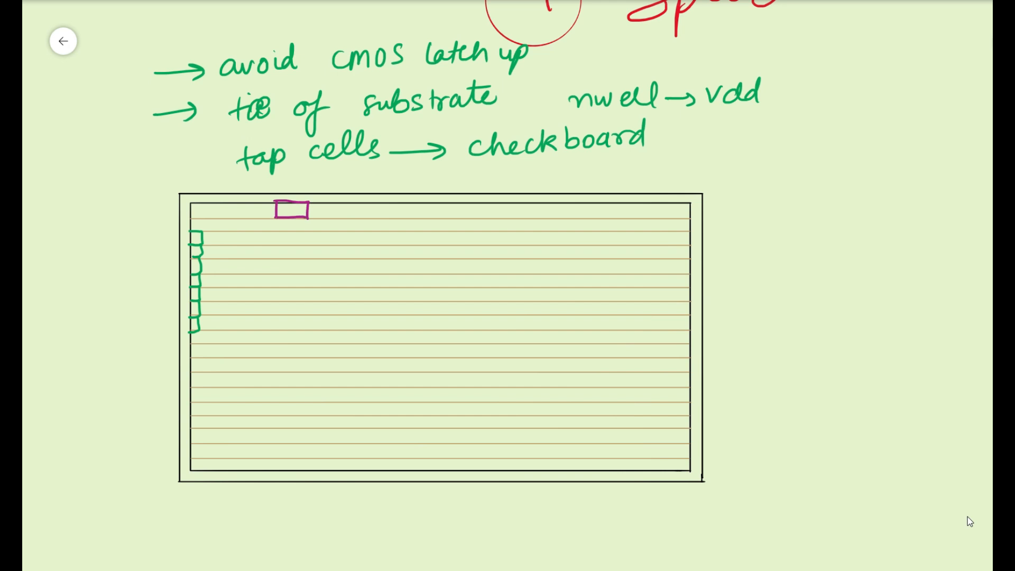
{"action": "type", "text": "vdd"}
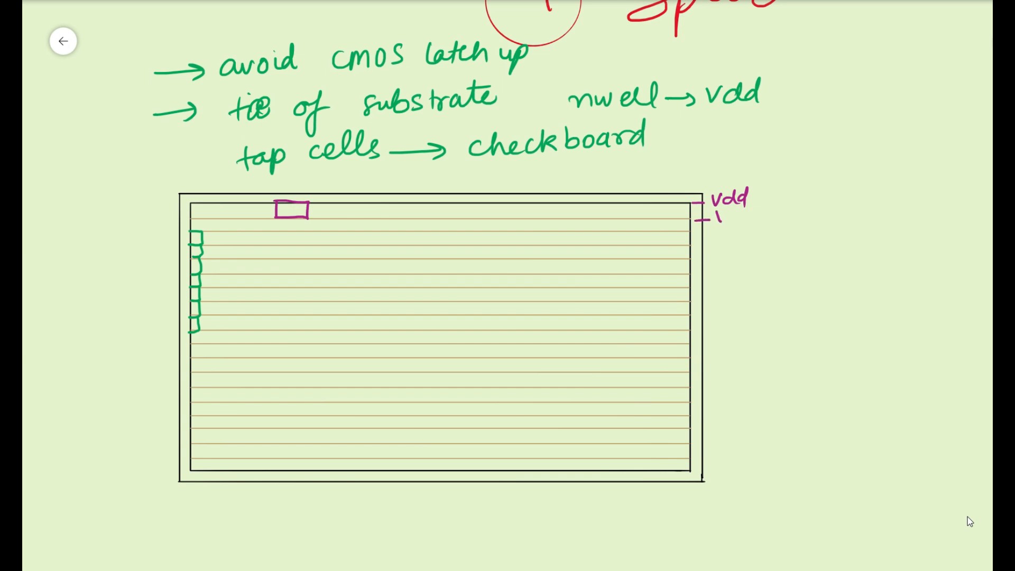
{"action": "type", "text": "vss"}
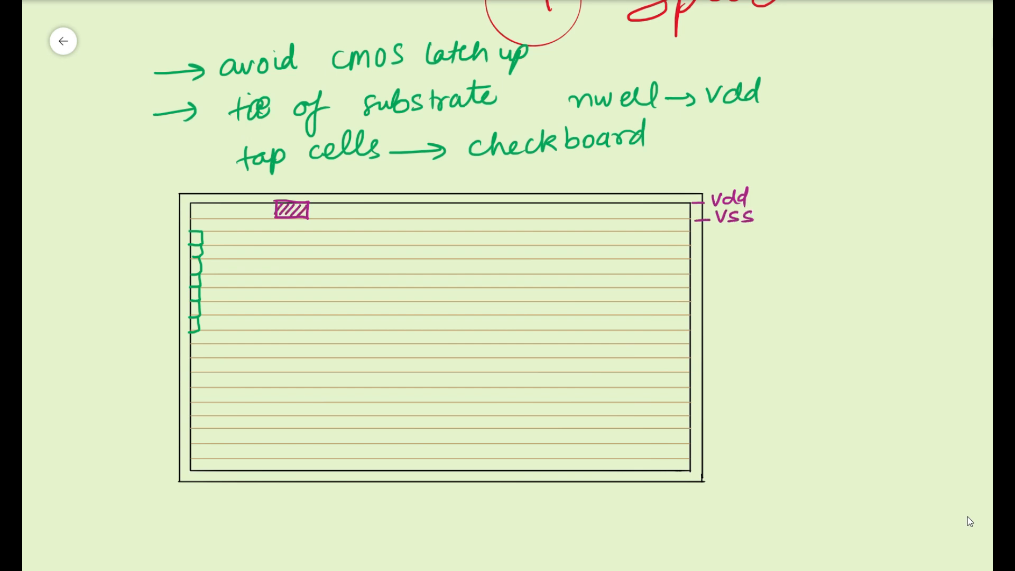
{"action": "left_click_drag", "start_coordinate": [314, 211], "coordinate": [411, 209]}
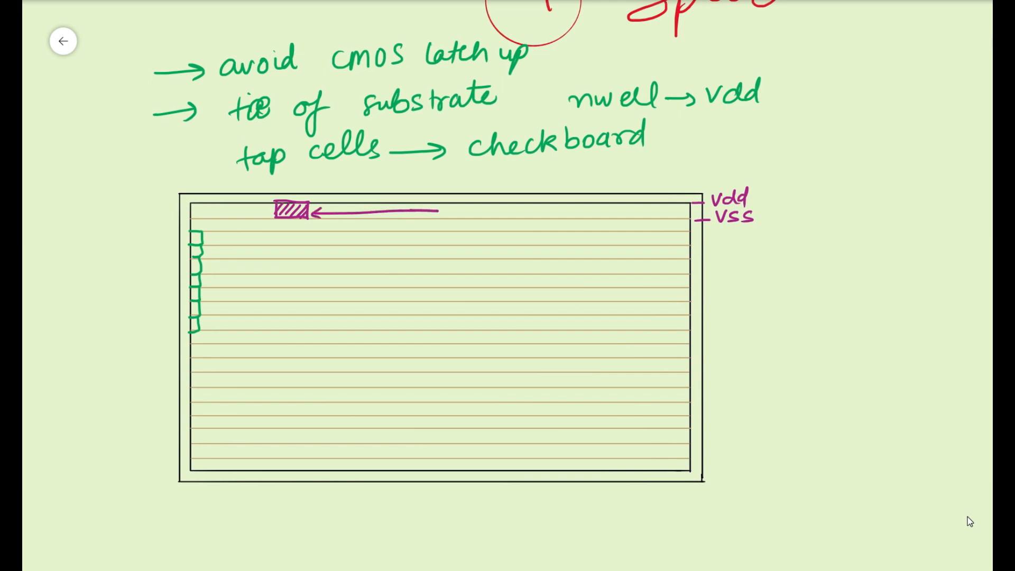
{"action": "left_click_drag", "start_coordinate": [317, 211], "coordinate": [444, 210]}
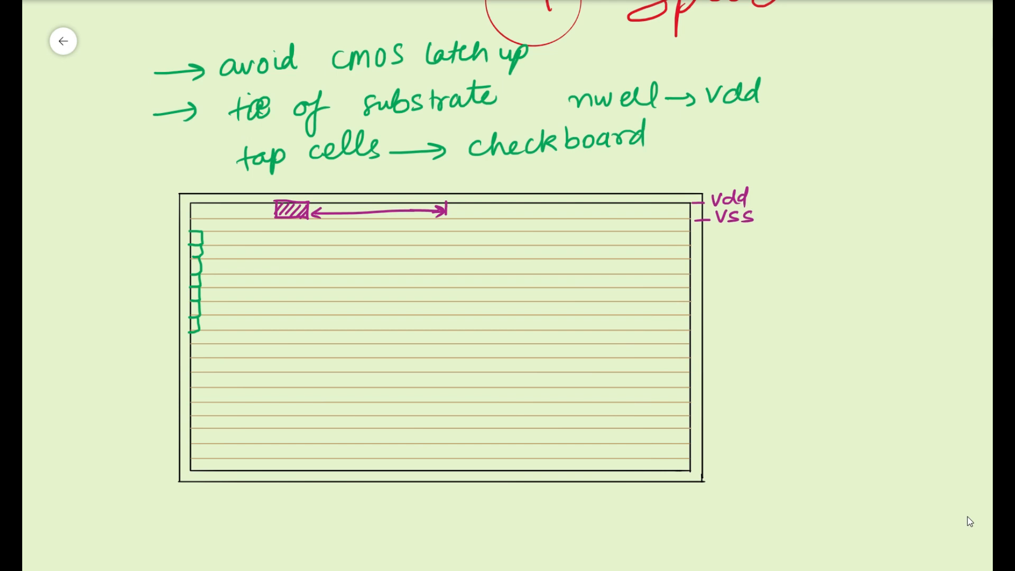
{"action": "left_click_drag", "start_coordinate": [444, 201], "coordinate": [483, 219]}
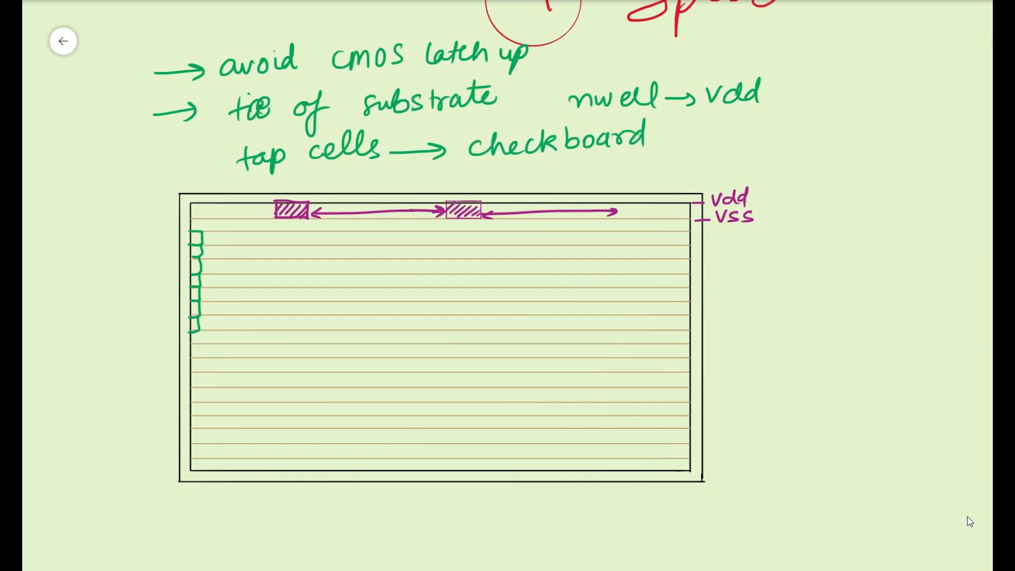
{"action": "left_click_drag", "start_coordinate": [619, 210], "coordinate": [653, 220]}
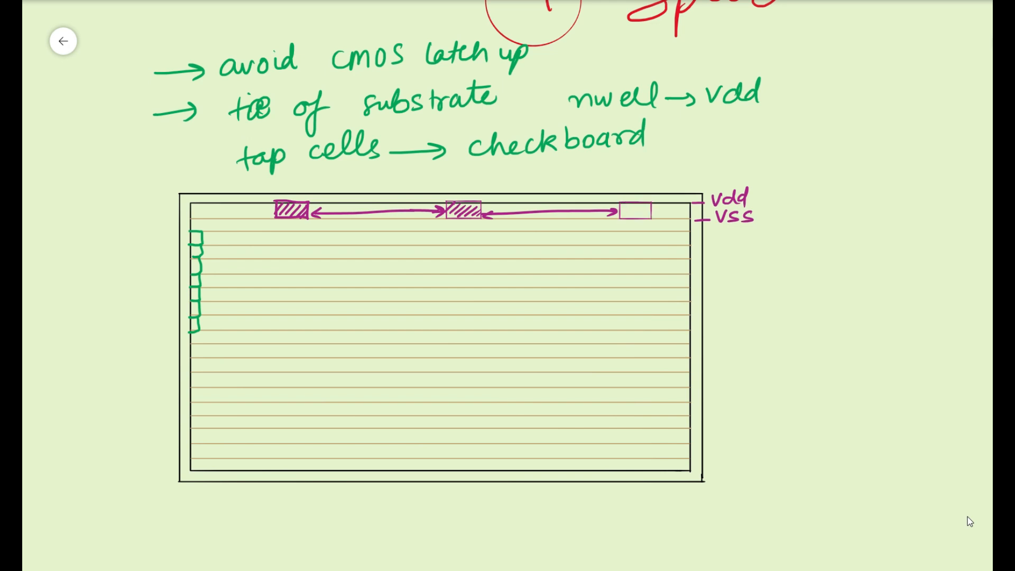
{"action": "left_click_drag", "start_coordinate": [622, 210], "coordinate": [650, 214]}
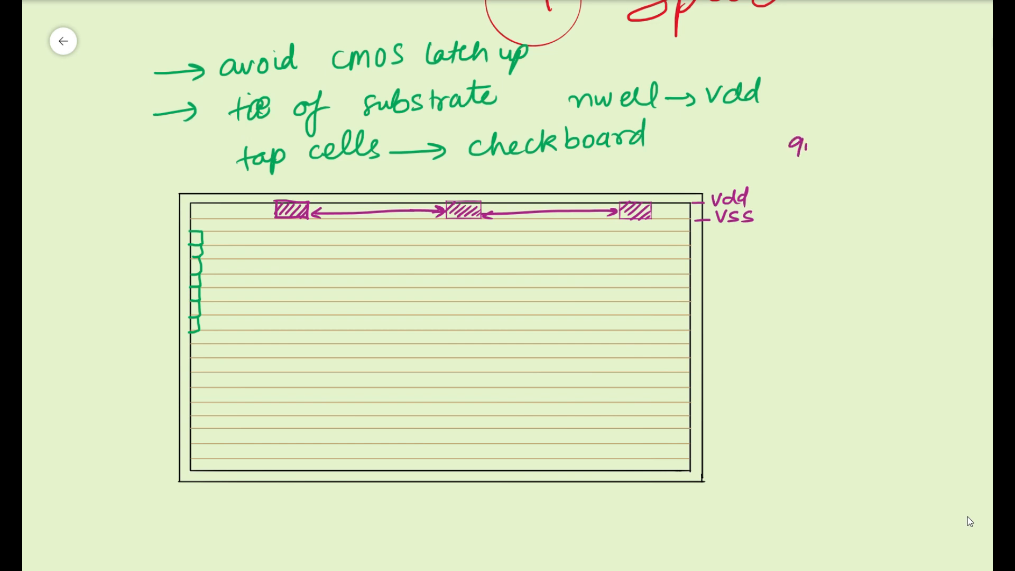
Step: Label the 180μm spacing, add a second-row cell offset 90μm, and note 0°/180° orientations
{"action": "type", "text": "0μm"}
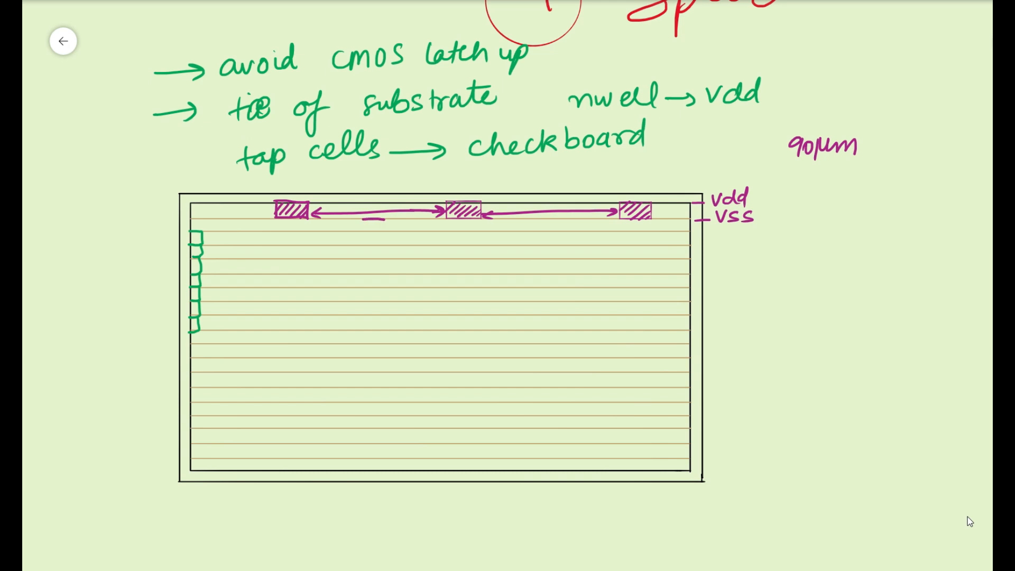
{"action": "left_click_drag", "start_coordinate": [363, 229], "coordinate": [382, 224]}
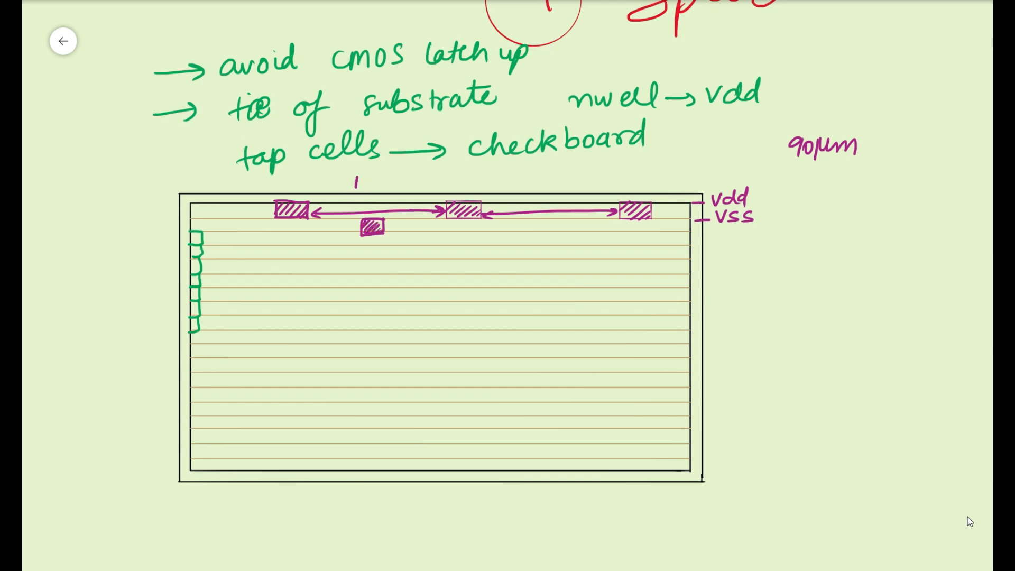
{"action": "type", "text": "180μm"}
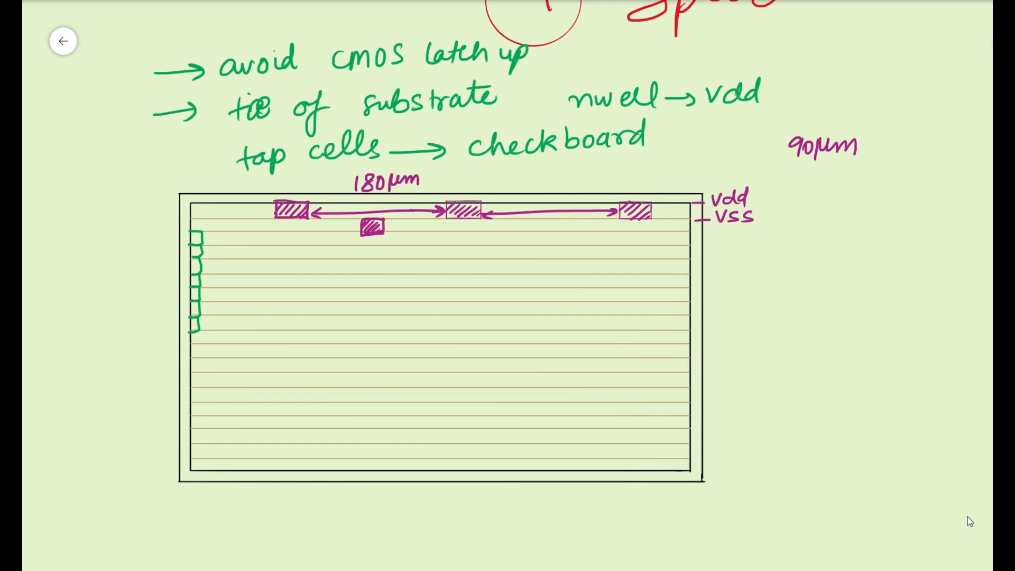
{"action": "left_click_drag", "start_coordinate": [310, 227], "coordinate": [360, 226]}
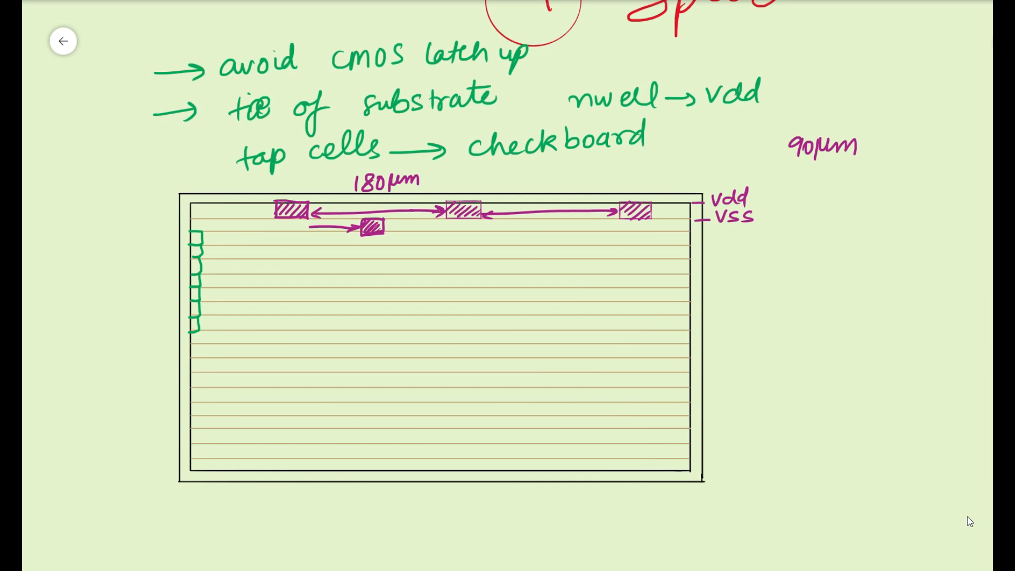
{"action": "type", "text": "90µm"}
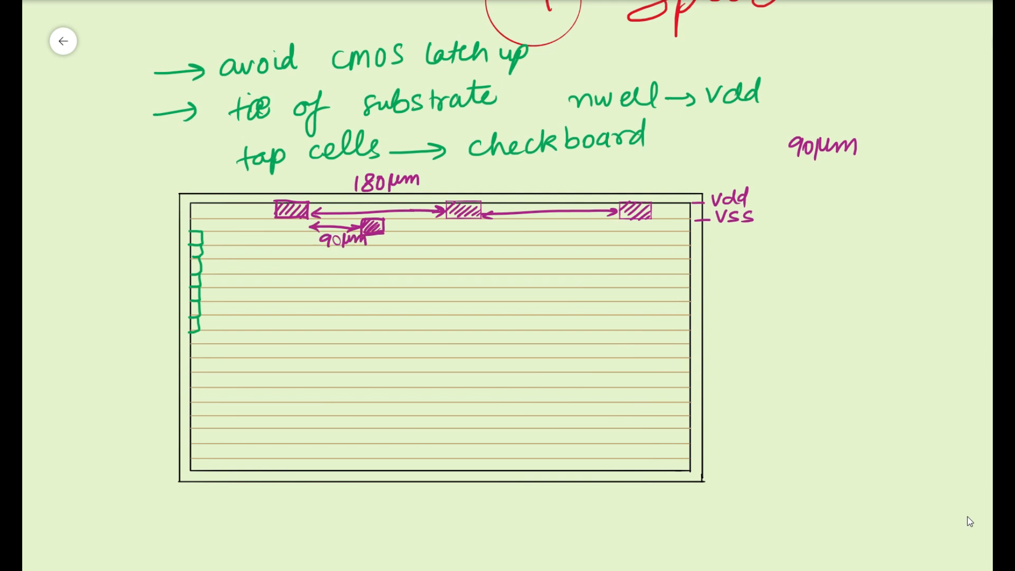
{"action": "type", "text": "Vdd"}
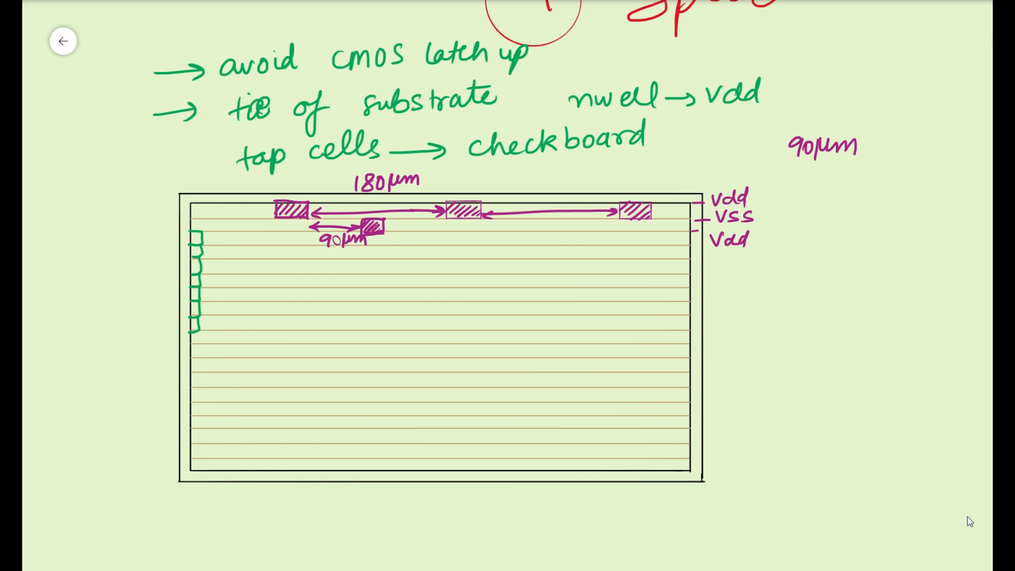
{"action": "type", "text": "0"}
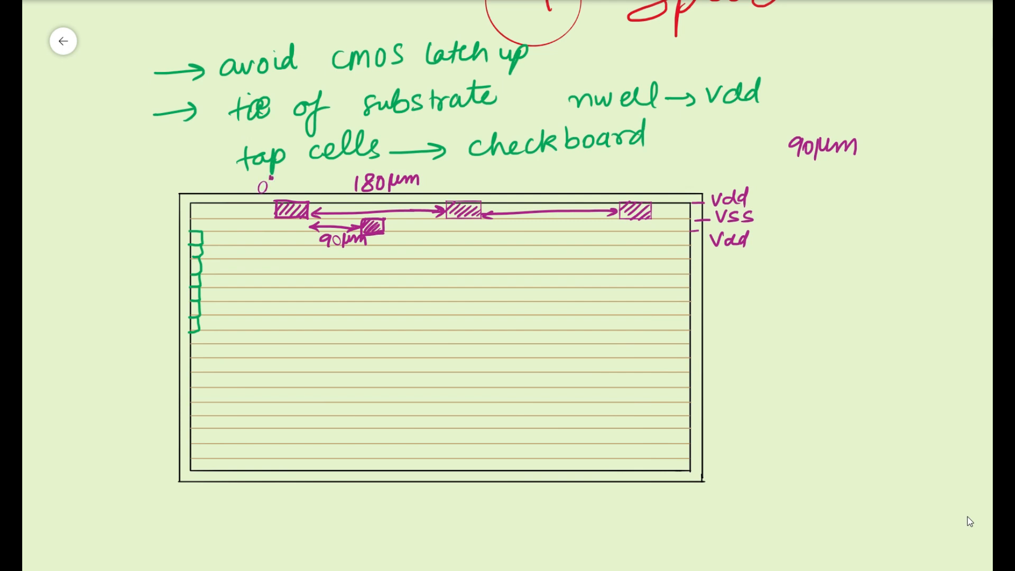
{"action": "type", "text": "180"}
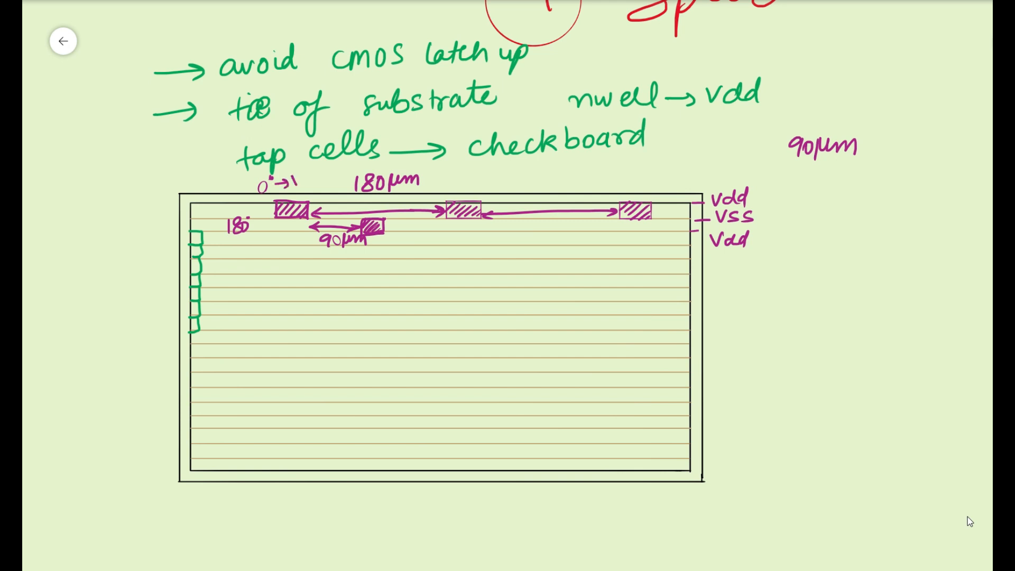
{"action": "type", "text": "y"}
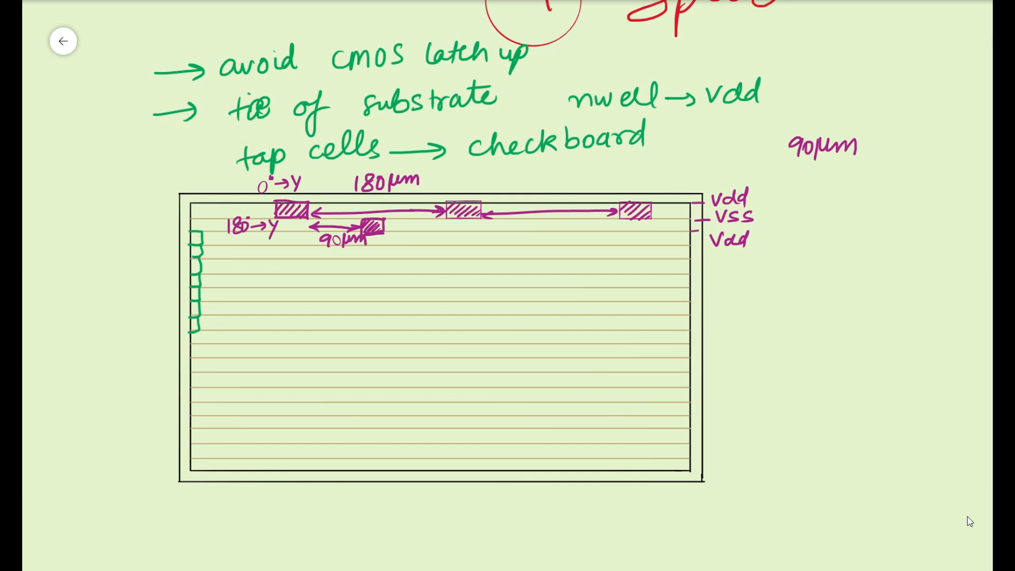
Step: Write 'flipped orientation' and add another hatched second-row tap cell with checkerboard links
{"action": "type", "text": "flipped"}
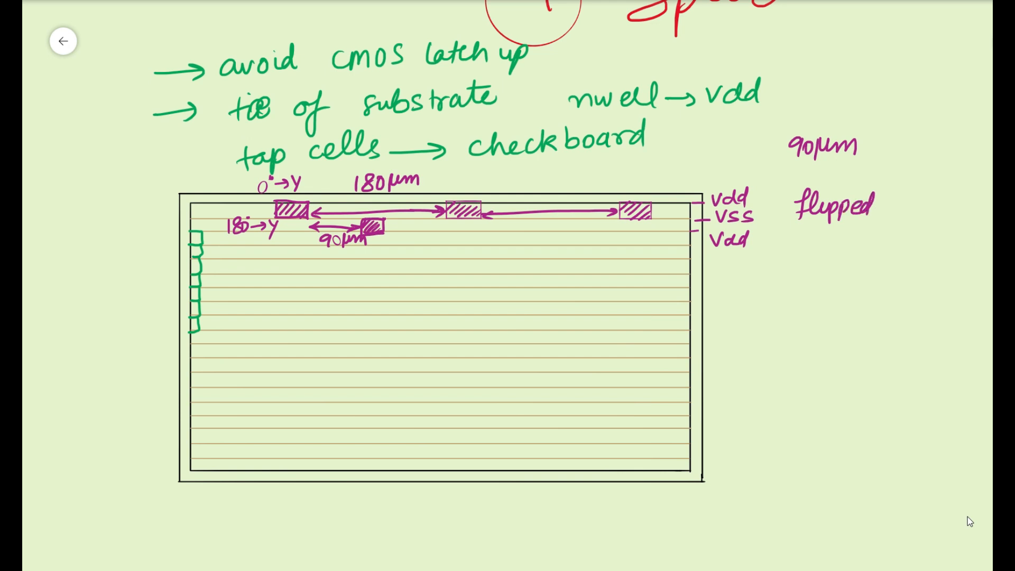
{"action": "type", "text": "ori"}
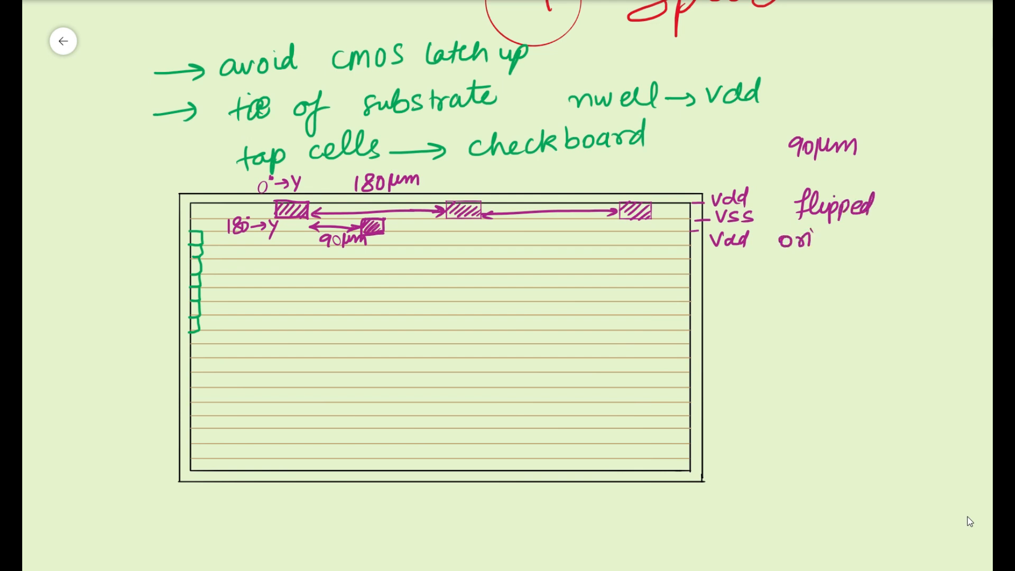
{"action": "type", "text": "oriental"}
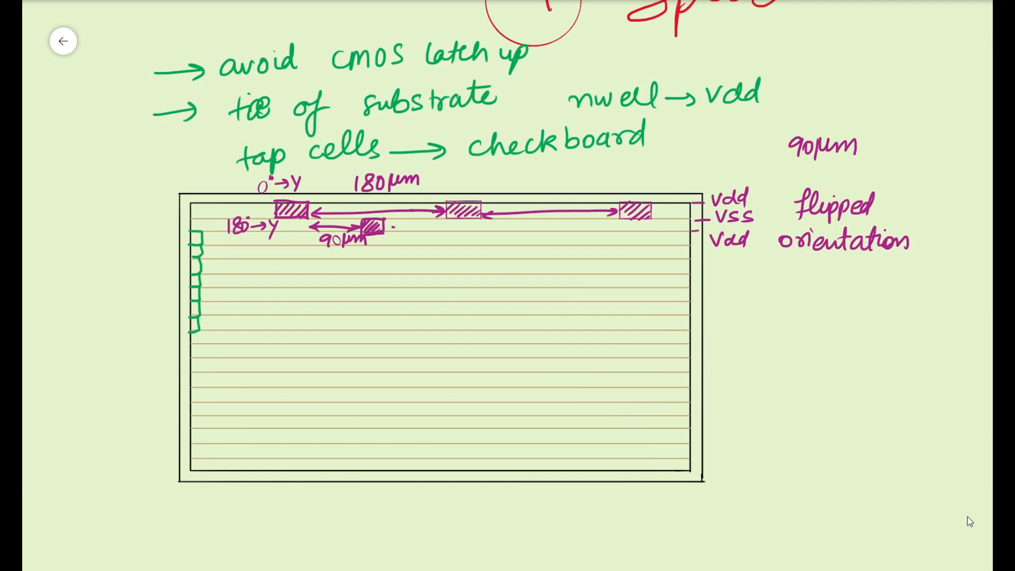
{"action": "left_click_drag", "start_coordinate": [388, 226], "coordinate": [524, 225]}
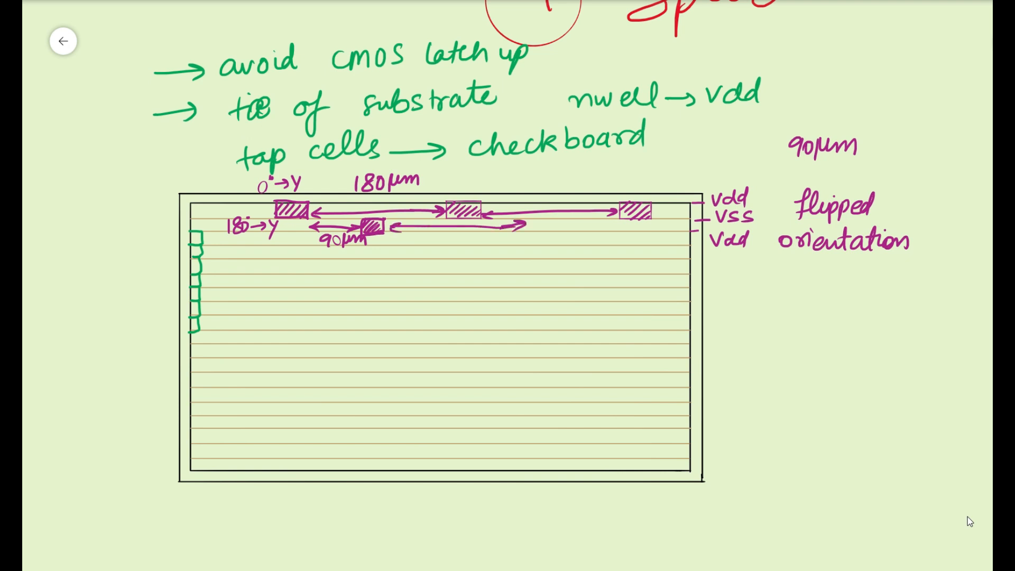
{"action": "left_click_drag", "start_coordinate": [534, 225], "coordinate": [573, 225]}
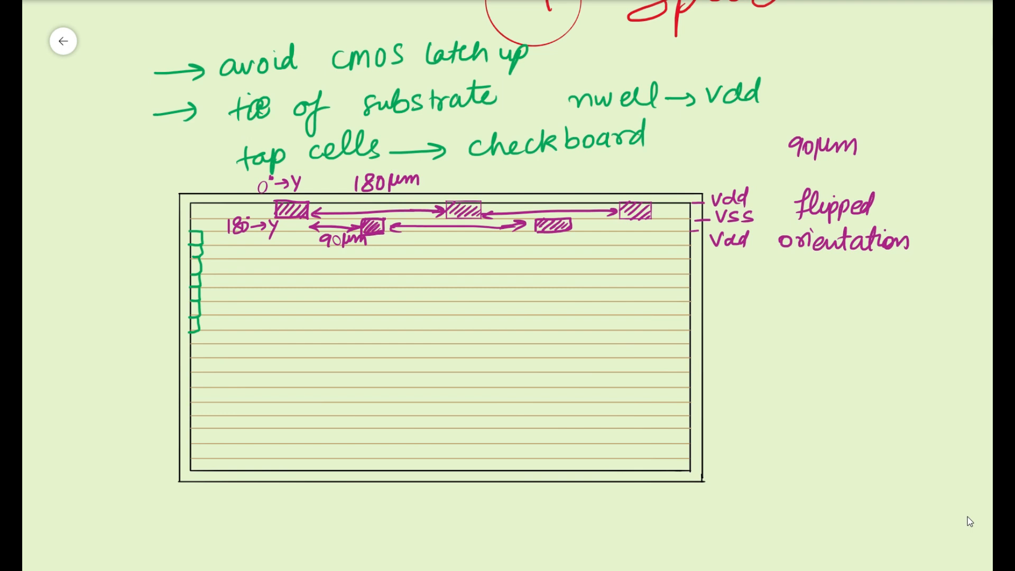
{"action": "left_click_drag", "start_coordinate": [375, 243], "coordinate": [402, 230]}
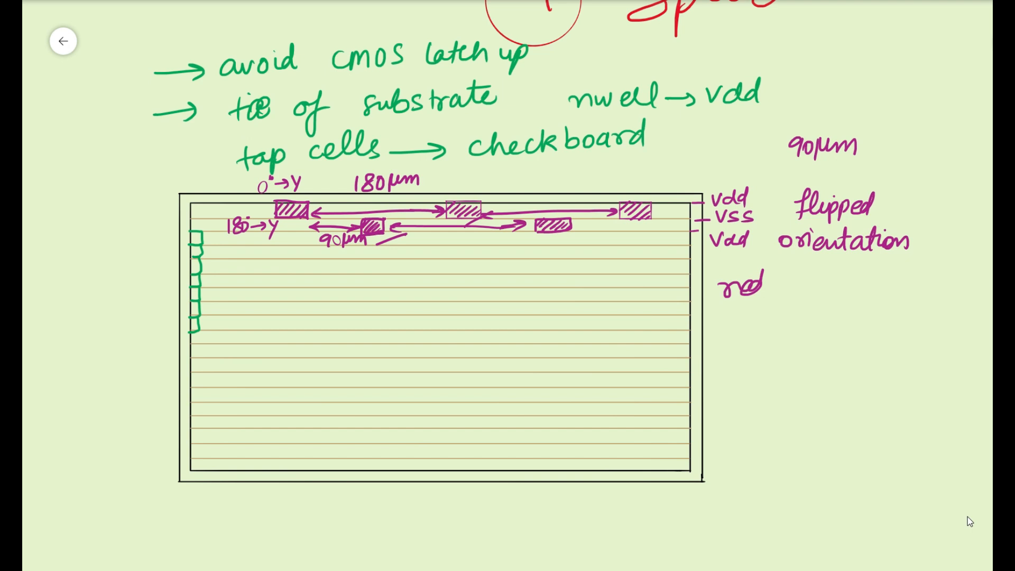
Step: Write the benefits 'reduce the number of cell', 'utilization' and 'congestion reduced' beside the floorplan
{"action": "type", "text": "reduce the"}
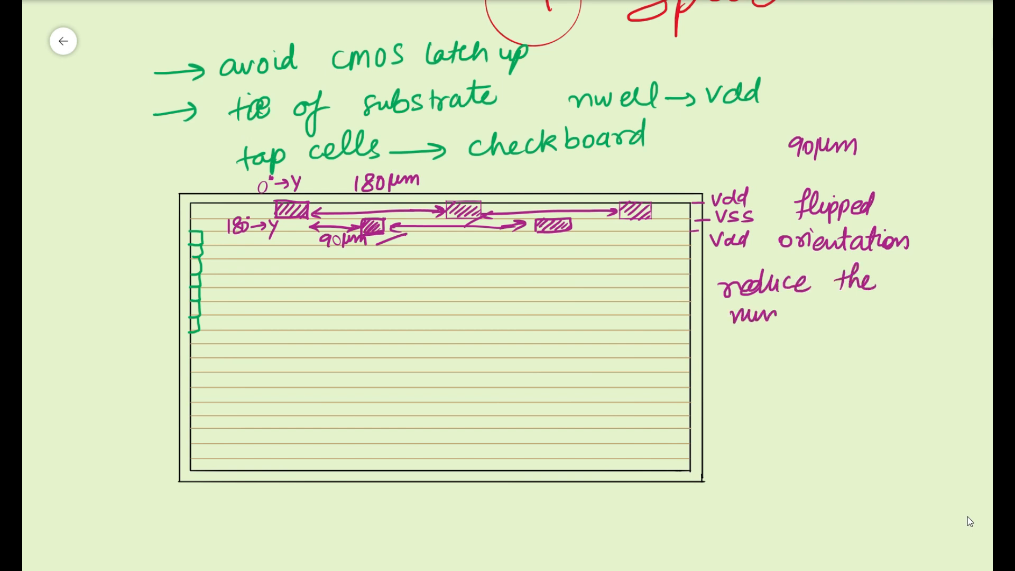
{"action": "type", "text": "number o"}
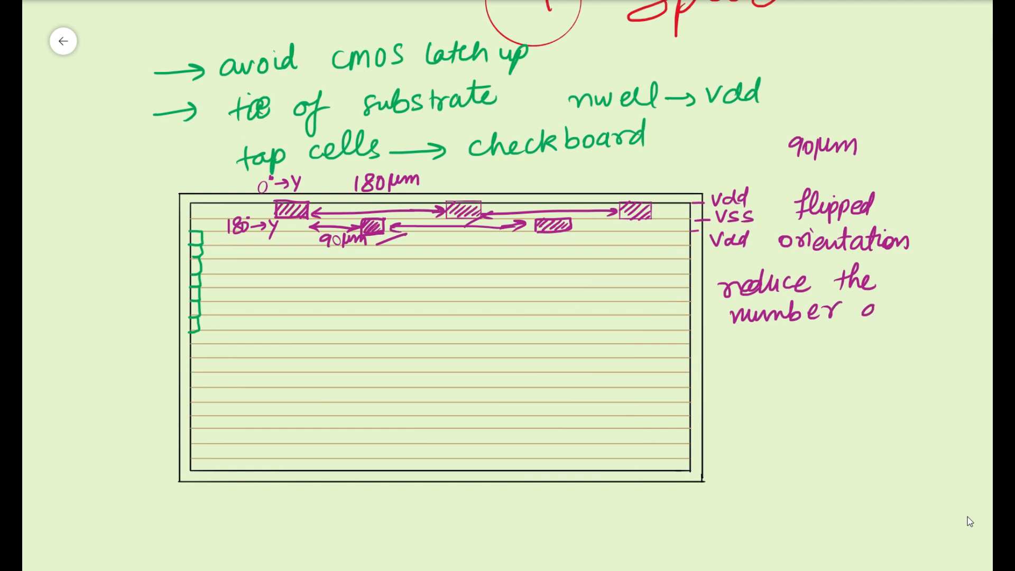
{"action": "type", "text": "of cell"}
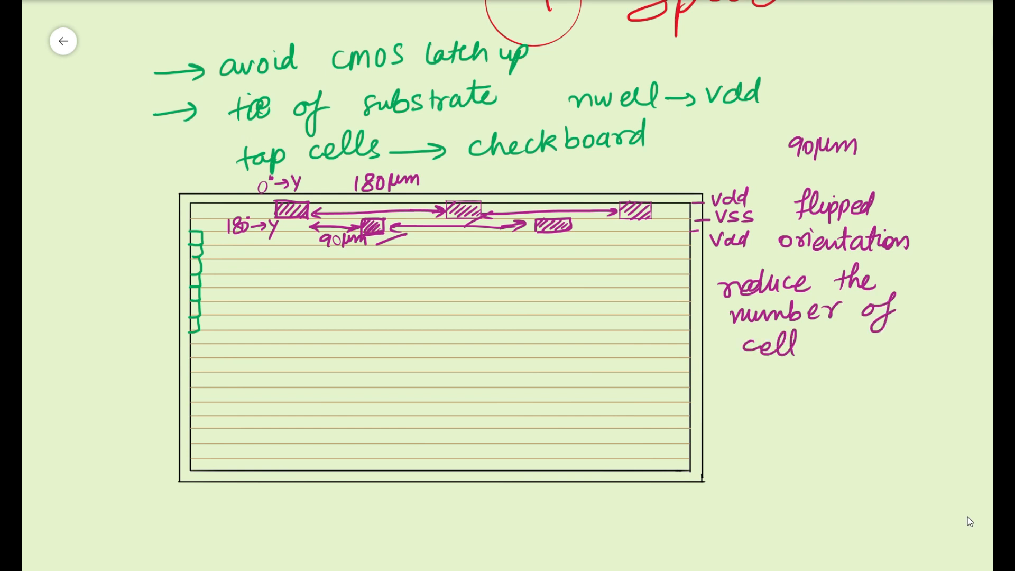
{"action": "type", "text": "uti"}
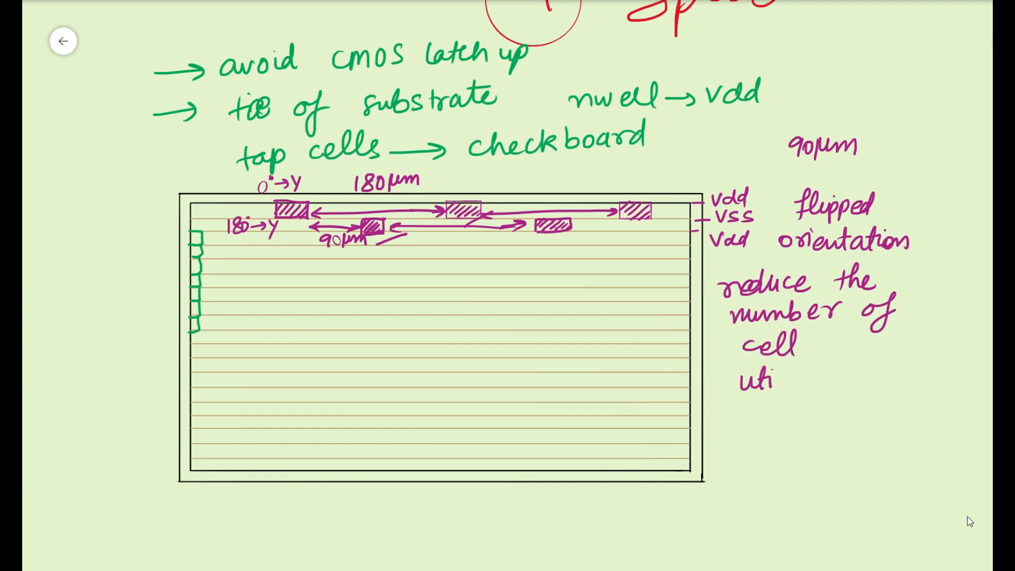
{"action": "type", "text": "lizat"}
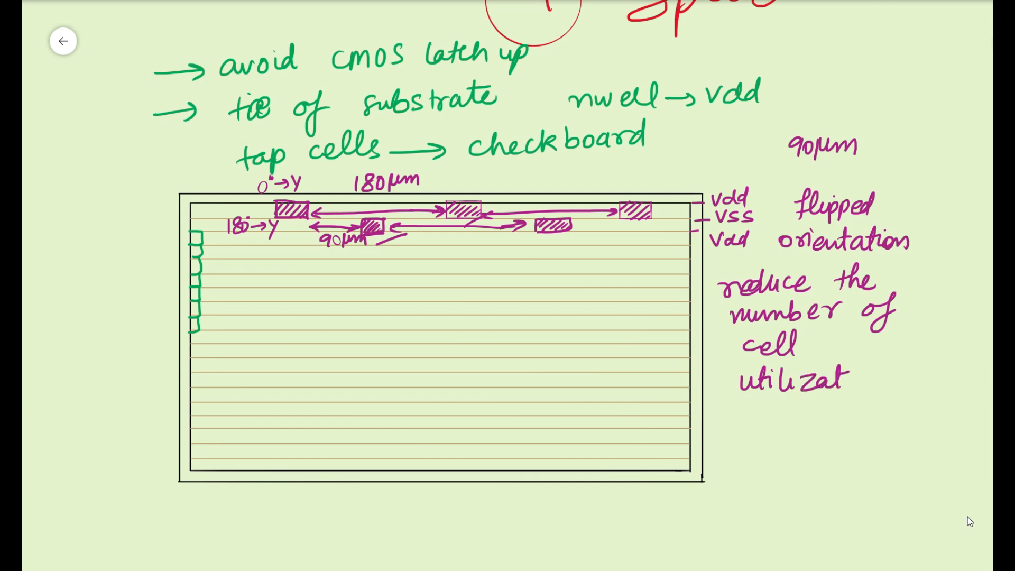
{"action": "type", "text": "ion"}
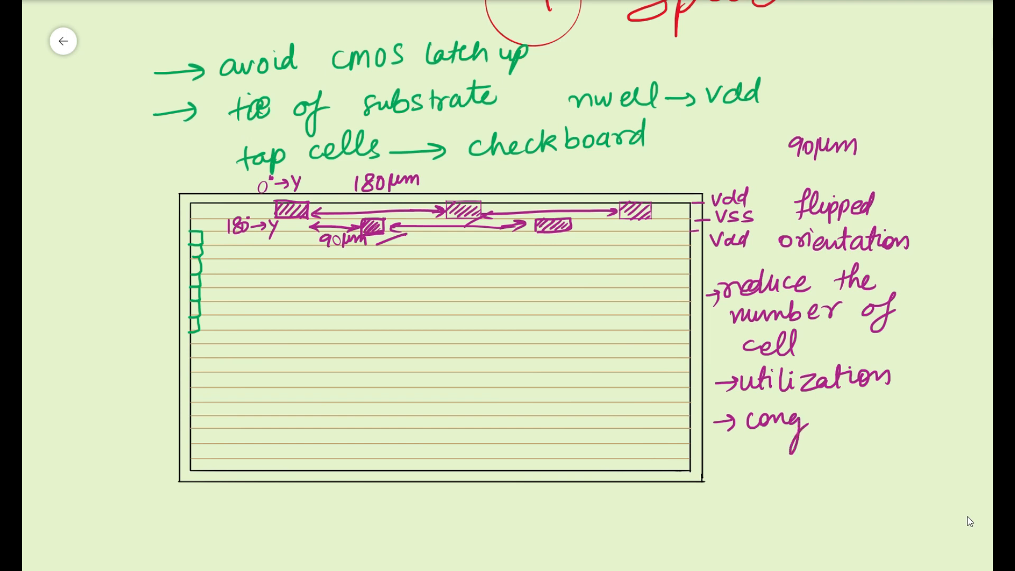
{"action": "type", "text": "estio"}
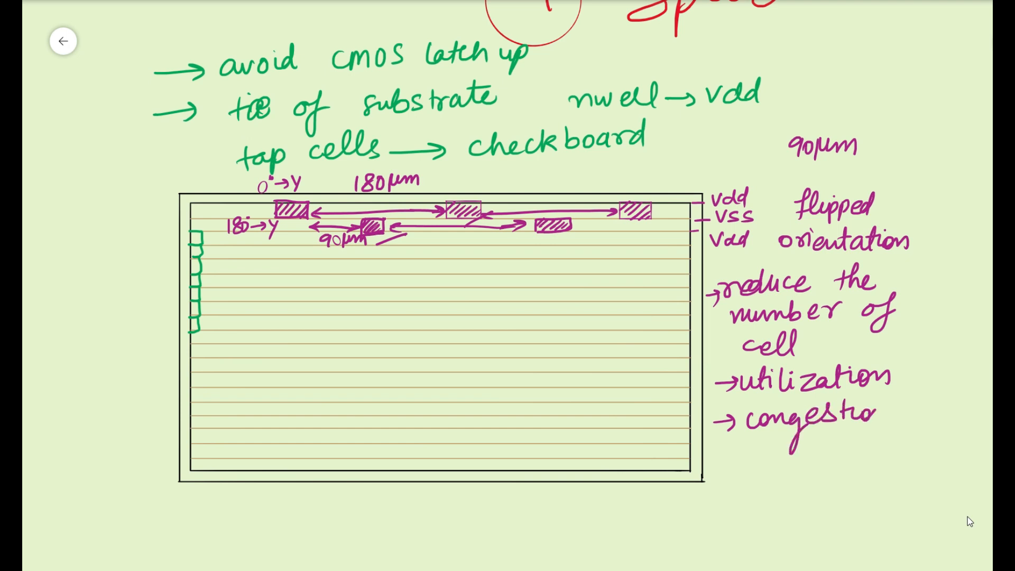
{"action": "type", "text": "n"}
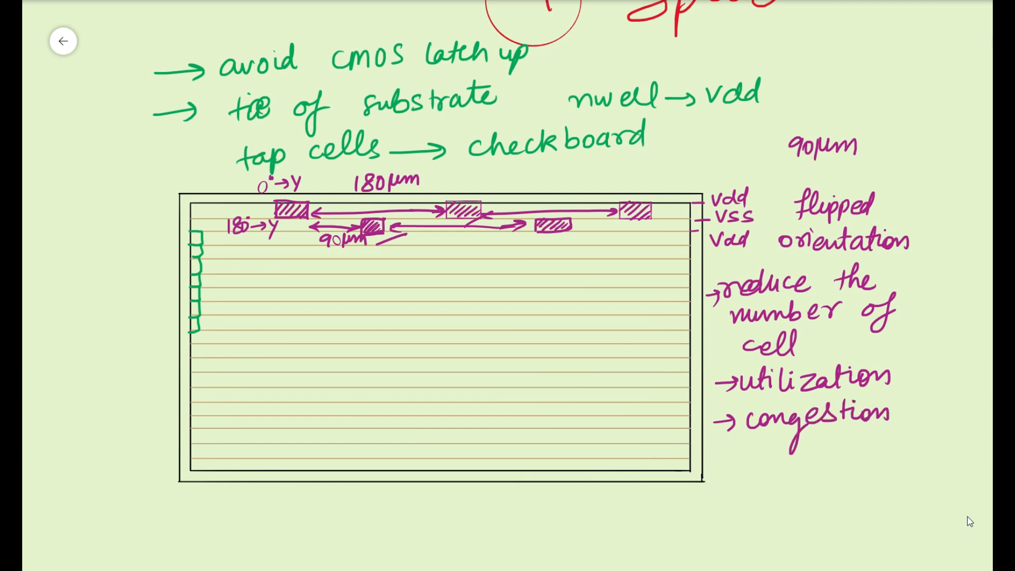
{"action": "type", "text": "redu"}
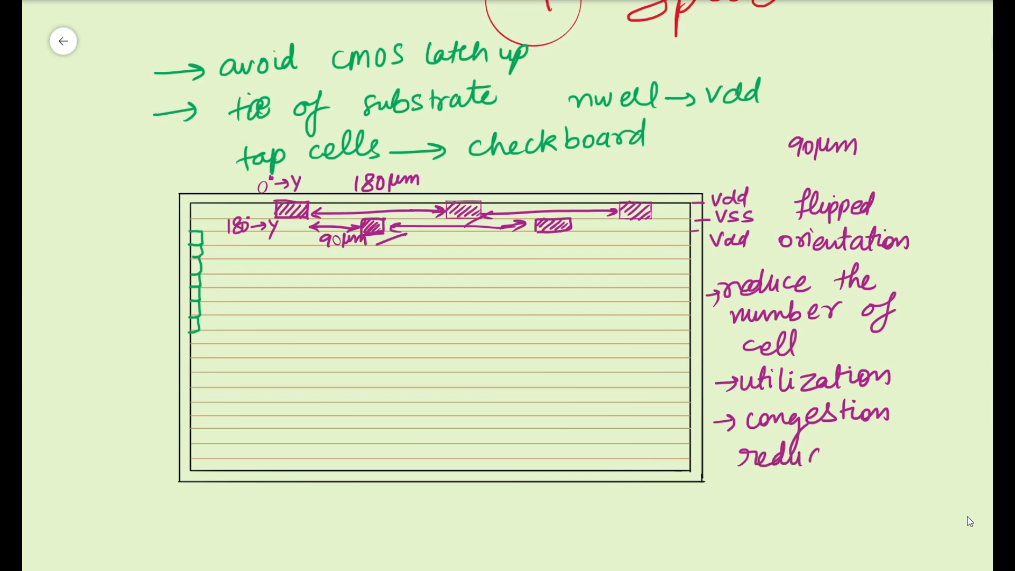
{"action": "type", "text": "ed"}
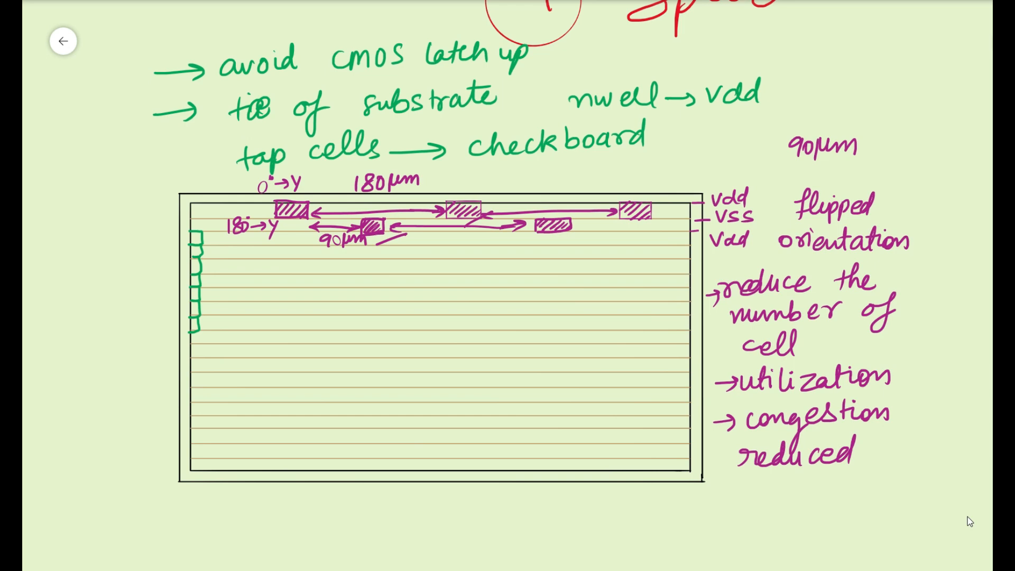
{"action": "scroll", "scroll_direction": "down", "scroll_amount": 3}
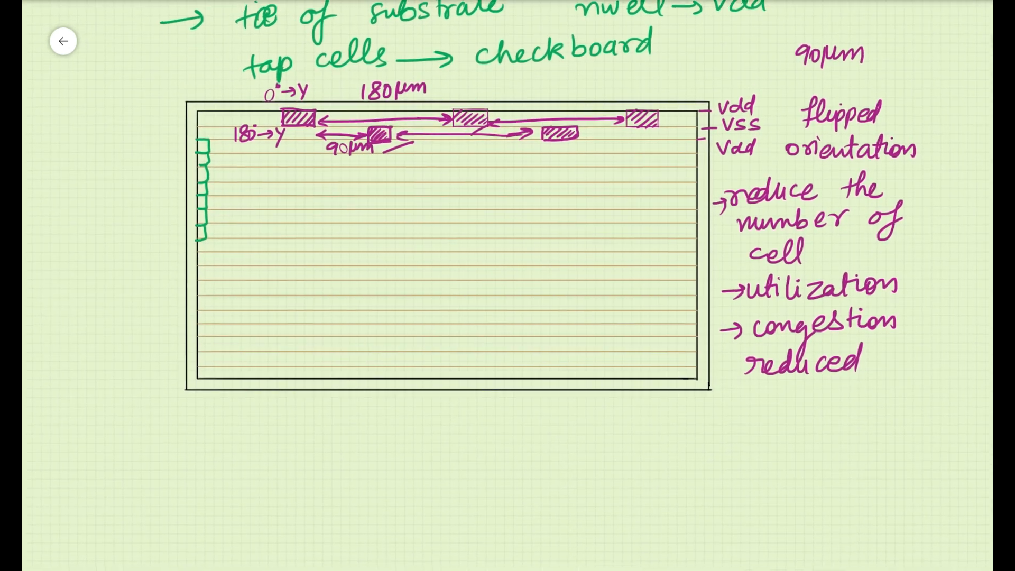
Step: Draw a hatched square decap cell in the core rows with rails and write 'IR drop → decap cell'
{"action": "scroll", "scroll_direction": "down", "scroll_amount": 3}
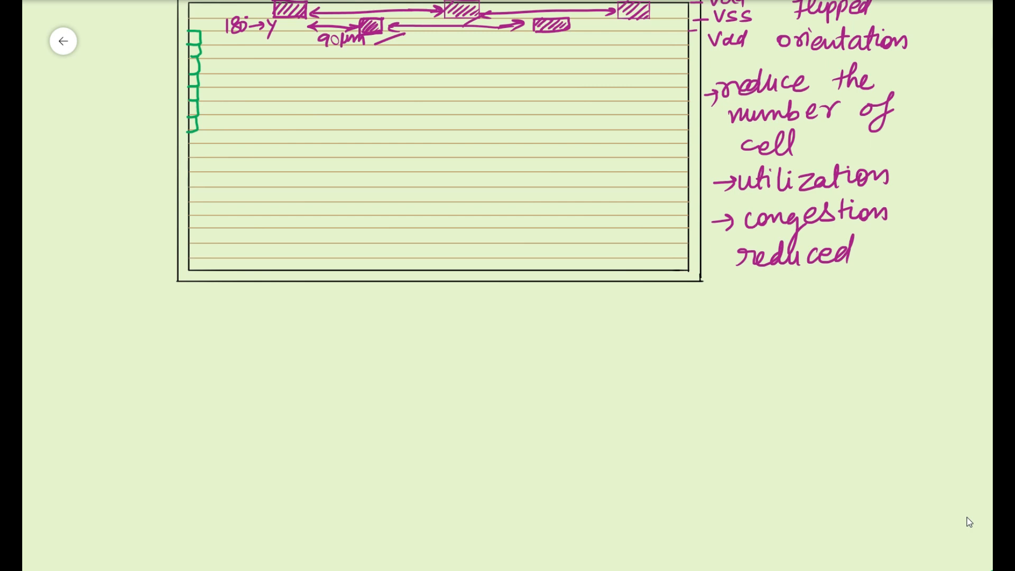
{"action": "left_click_drag", "start_coordinate": [414, 87], "coordinate": [466, 87]}
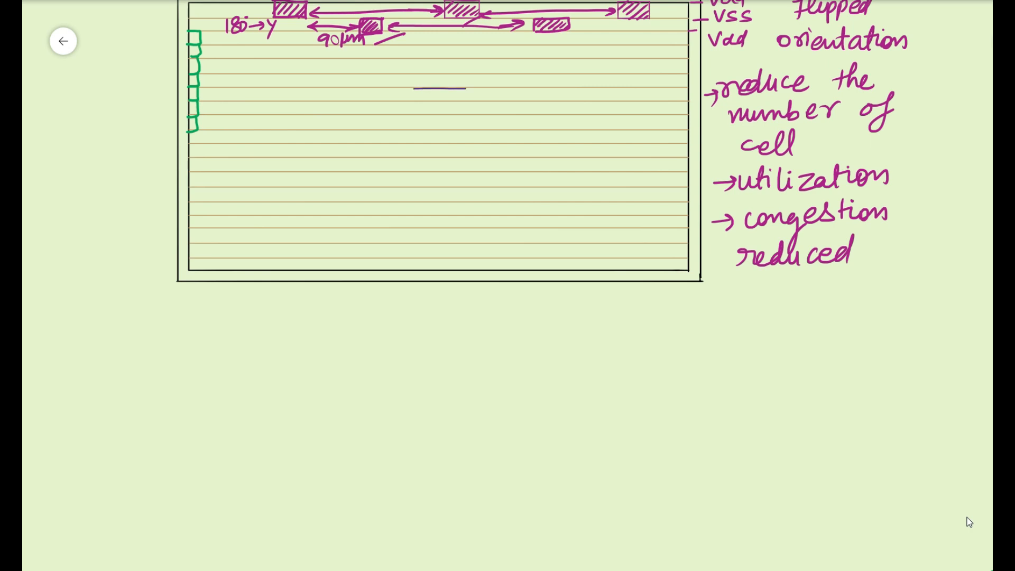
{"action": "left_click_drag", "start_coordinate": [408, 87], "coordinate": [464, 146]}
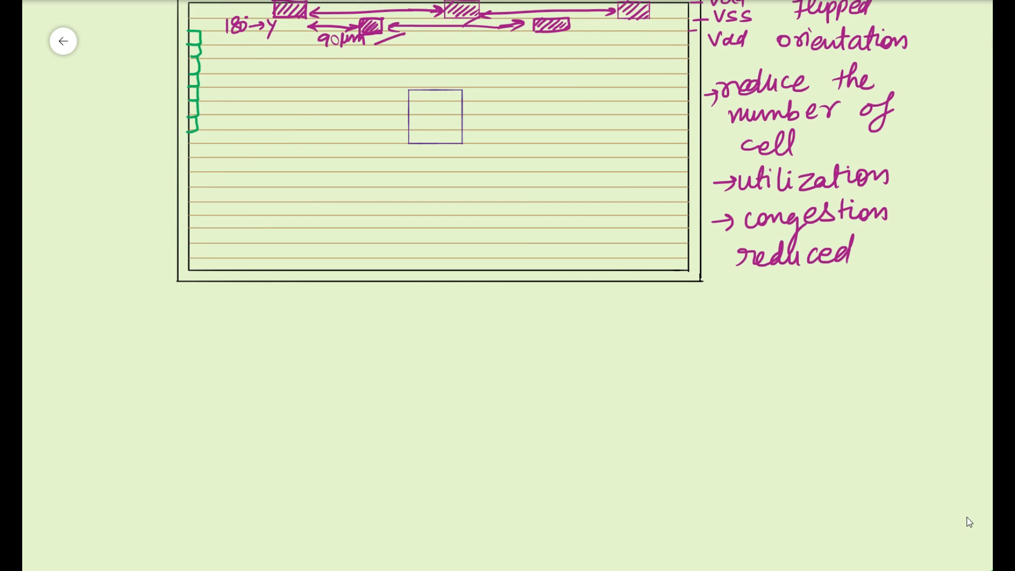
{"action": "type", "text": "IRd"}
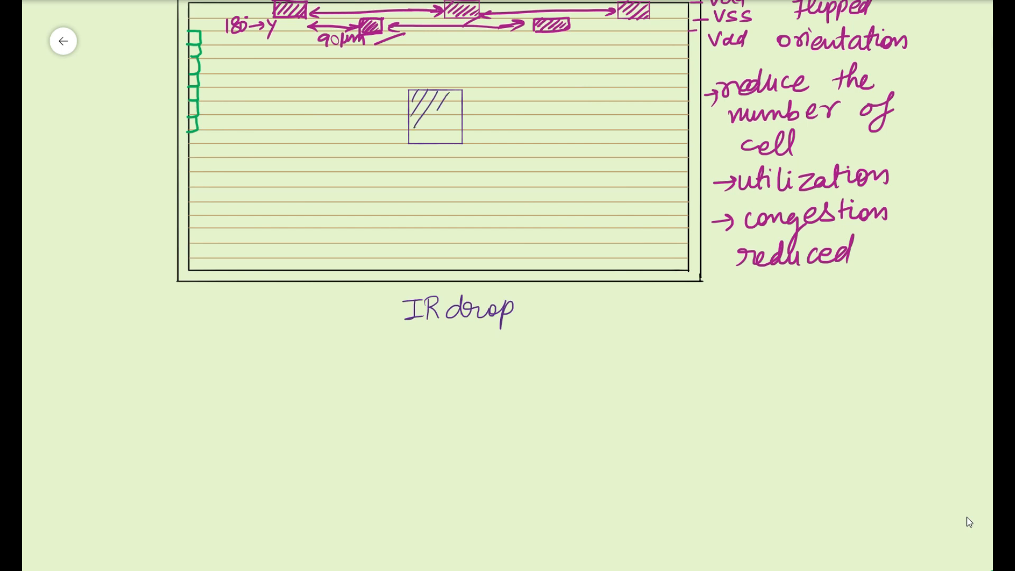
{"action": "left_click_drag", "start_coordinate": [414, 100], "coordinate": [457, 139]}
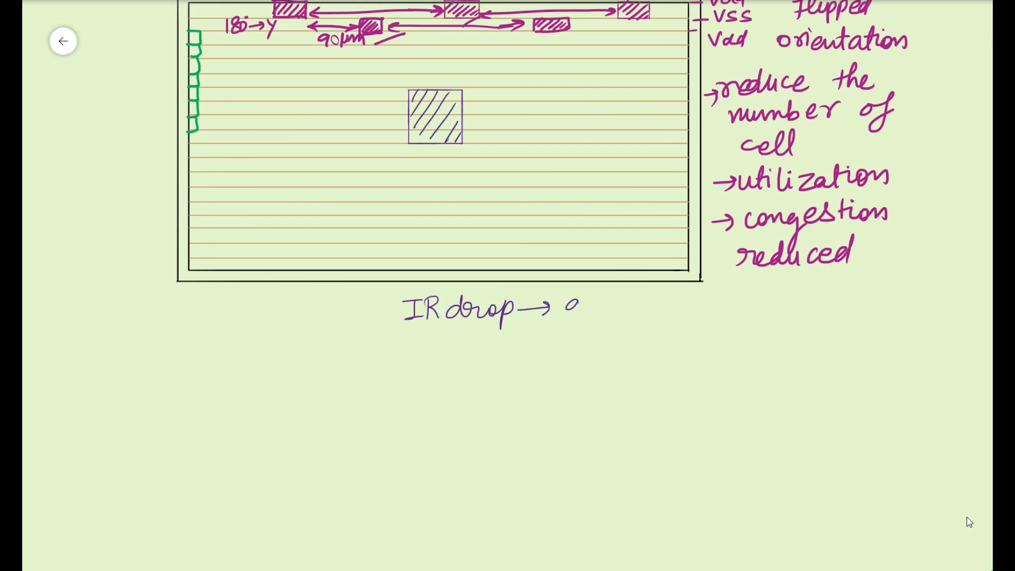
{"action": "type", "text": "decay"}
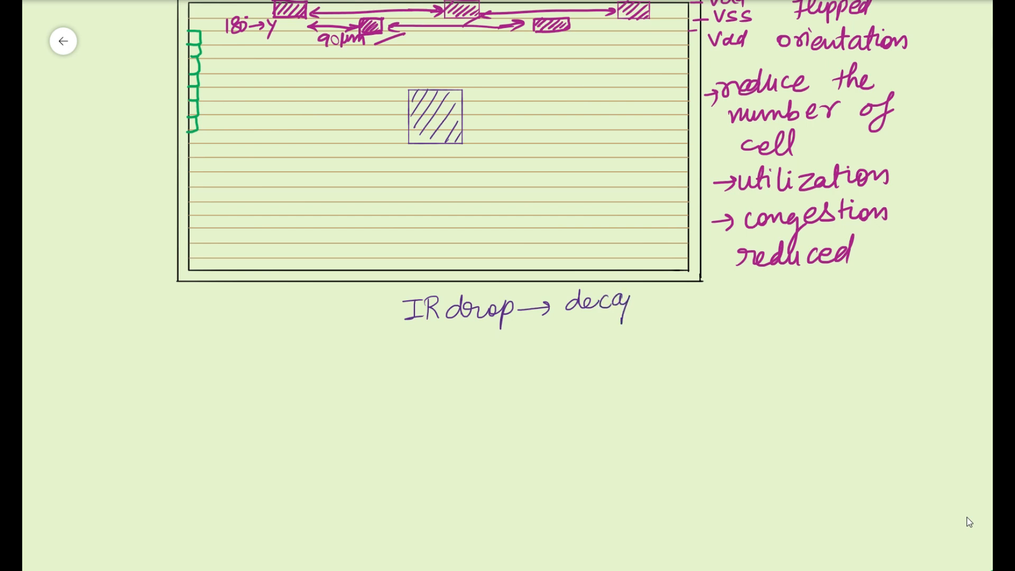
{"action": "type", "text": "p cell"}
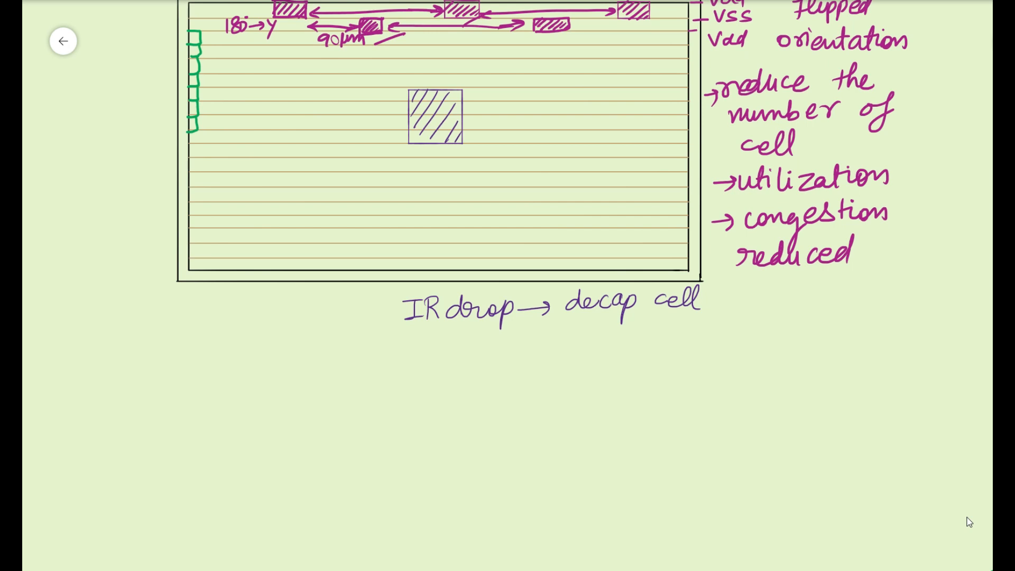
{"action": "left_click_drag", "start_coordinate": [482, 84], "coordinate": [467, 119]}
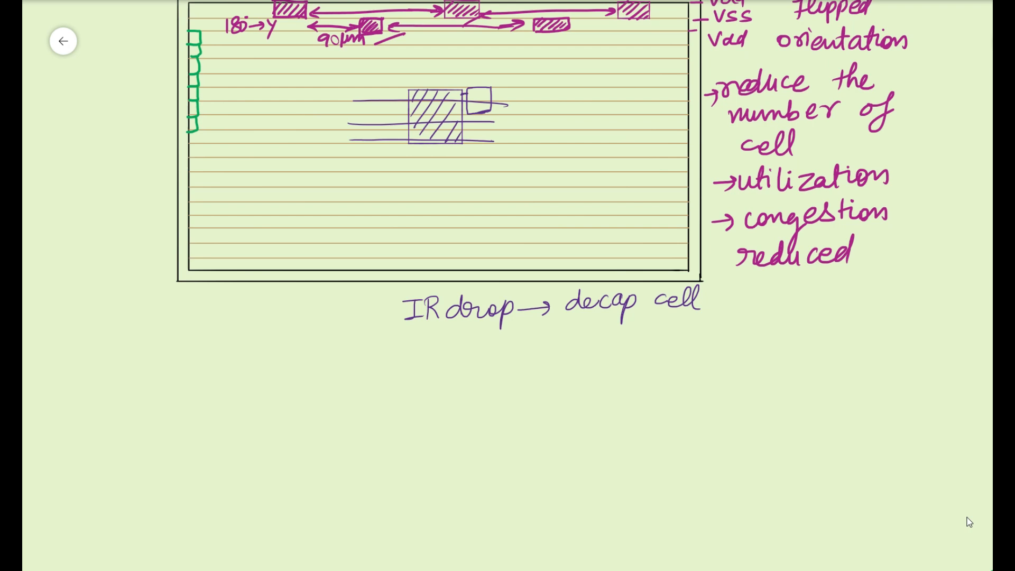
Step: Cross the decap cell with power lines, label it '→ power house', and sketch a buffer with capacitor under points 1 and 2
{"action": "left_click_drag", "start_coordinate": [414, 84], "coordinate": [453, 162]}
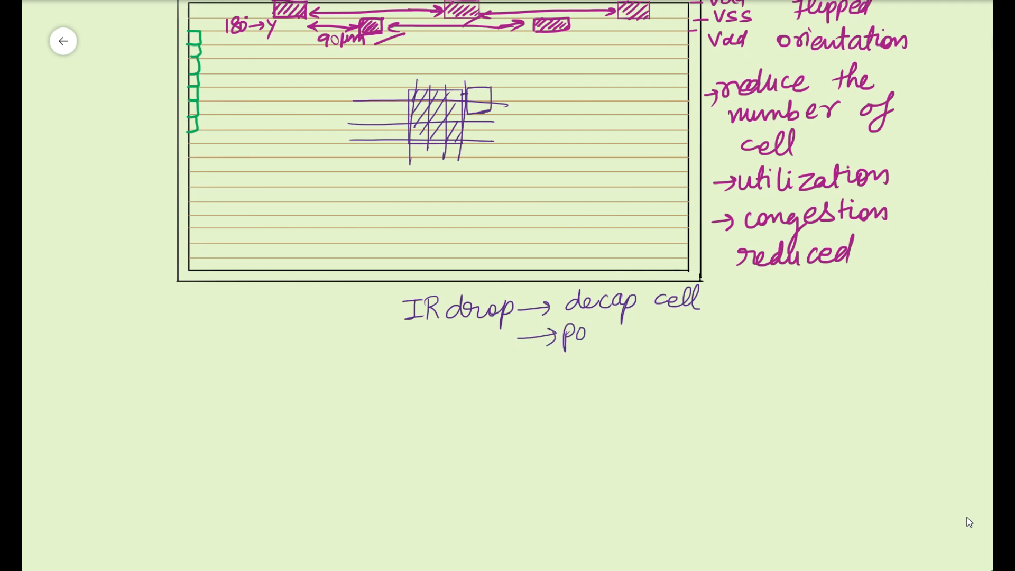
{"action": "type", "text": "power r"}
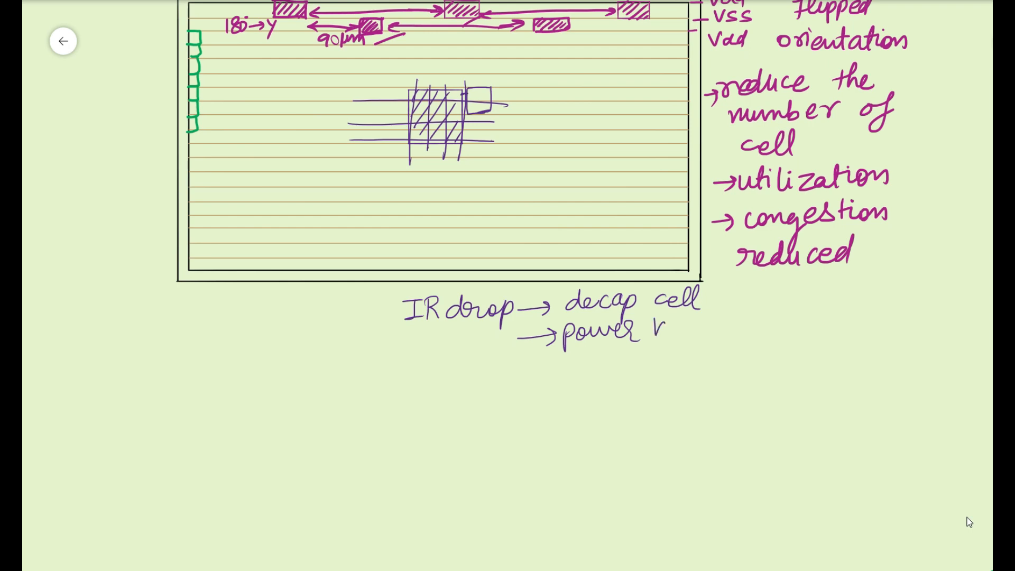
{"action": "type", "text": "house"}
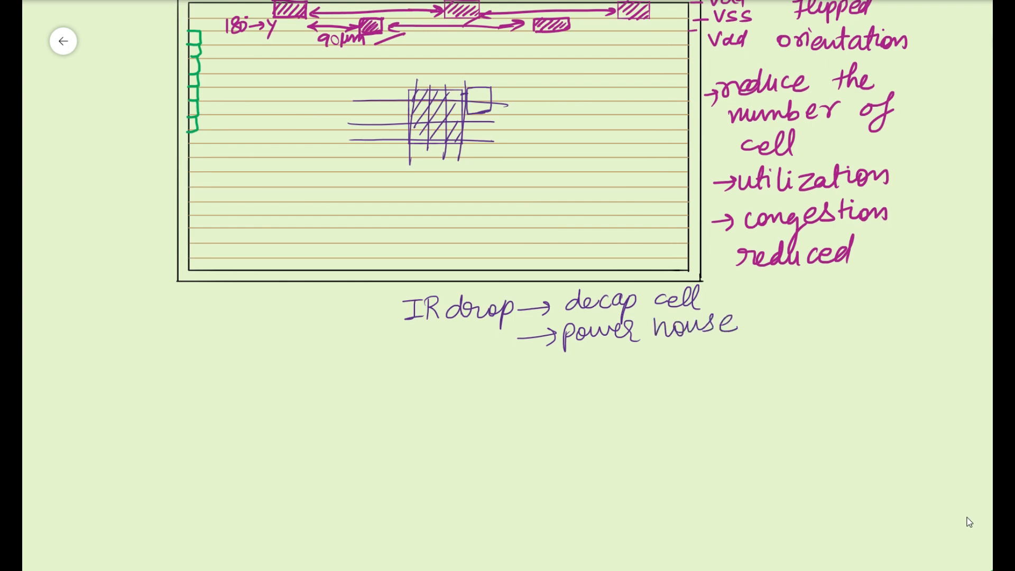
{"action": "left_click_drag", "start_coordinate": [492, 369], "coordinate": [576, 370]}
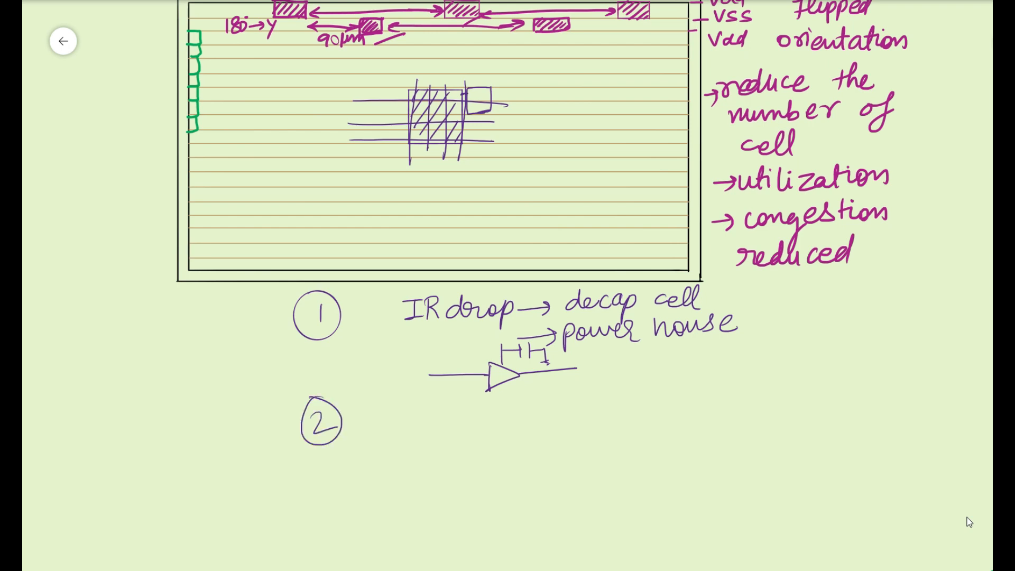
Step: Write 'spare cells → BTO → Base frozen' and '→ cell insertion ✗'
{"action": "type", "text": "Spa"}
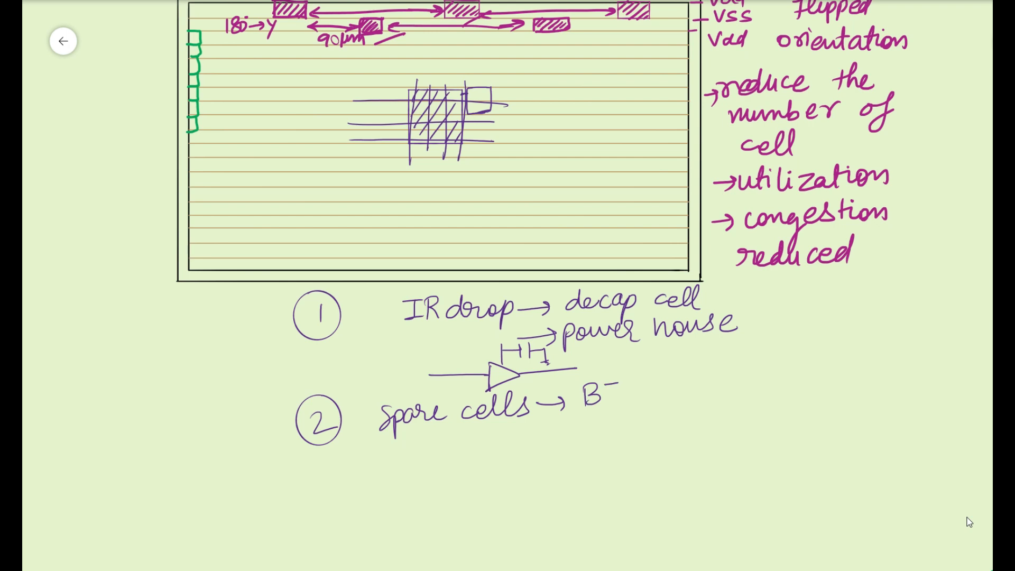
{"action": "type", "text": "To"}
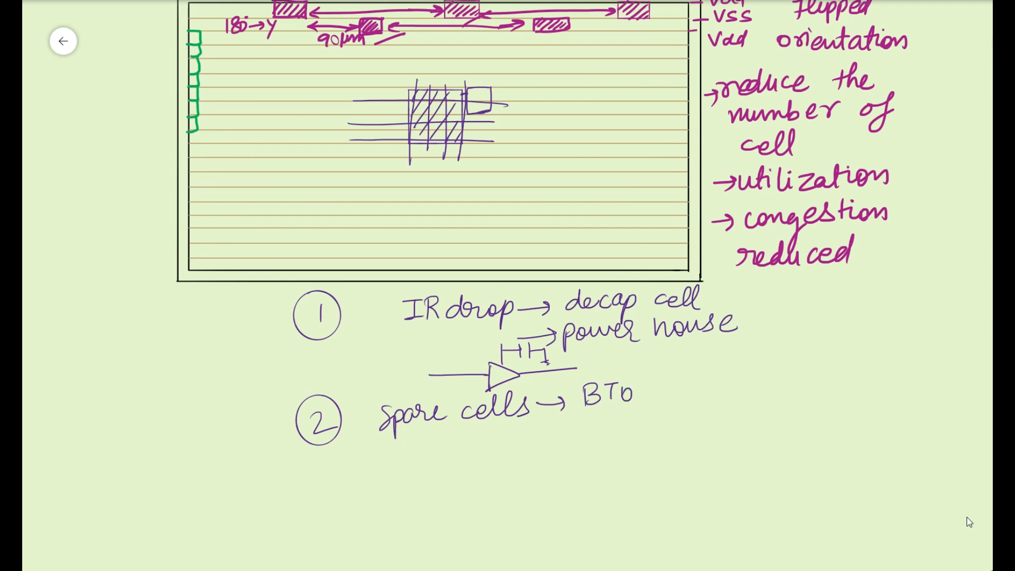
{"action": "left_click_drag", "start_coordinate": [638, 395], "coordinate": [671, 388]}
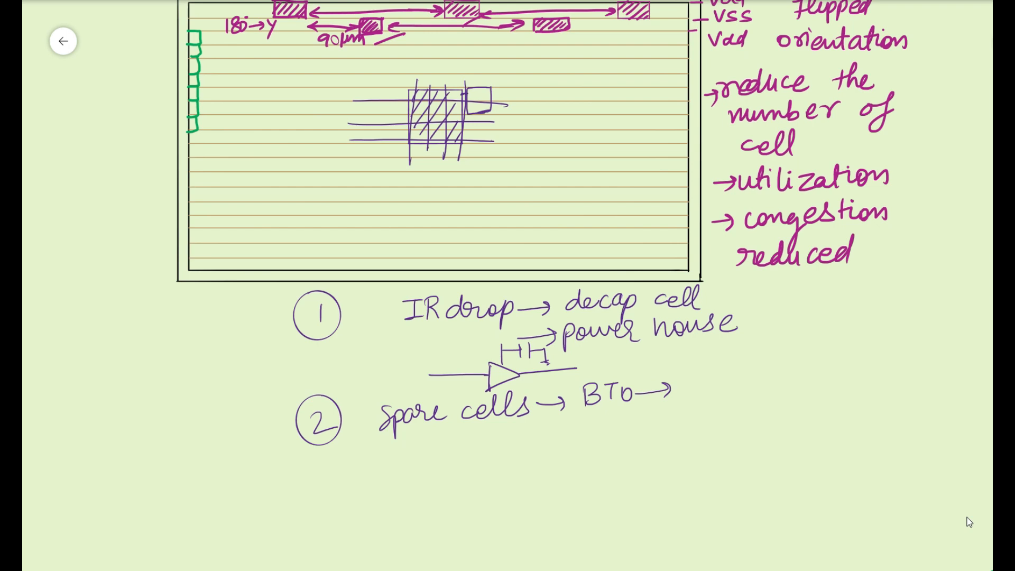
{"action": "left_click_drag", "start_coordinate": [537, 440], "coordinate": [576, 437]}
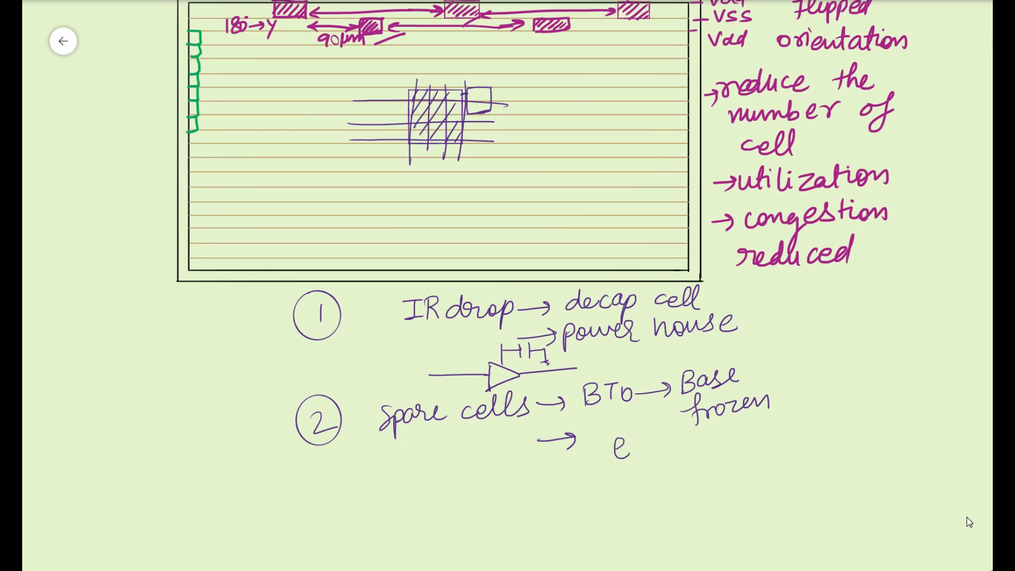
{"action": "type", "text": "cell insert"}
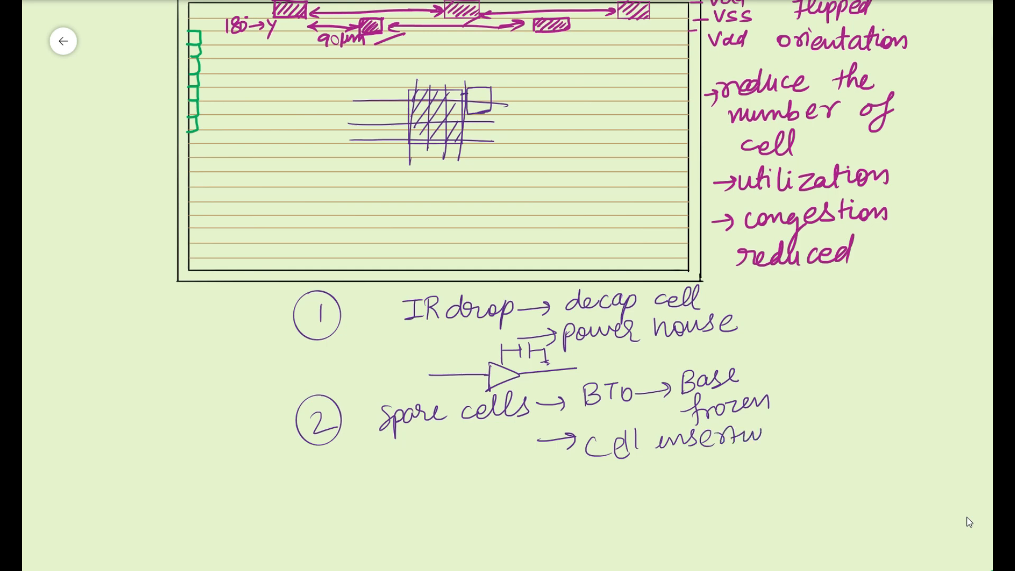
{"action": "type", "text": "ion"}
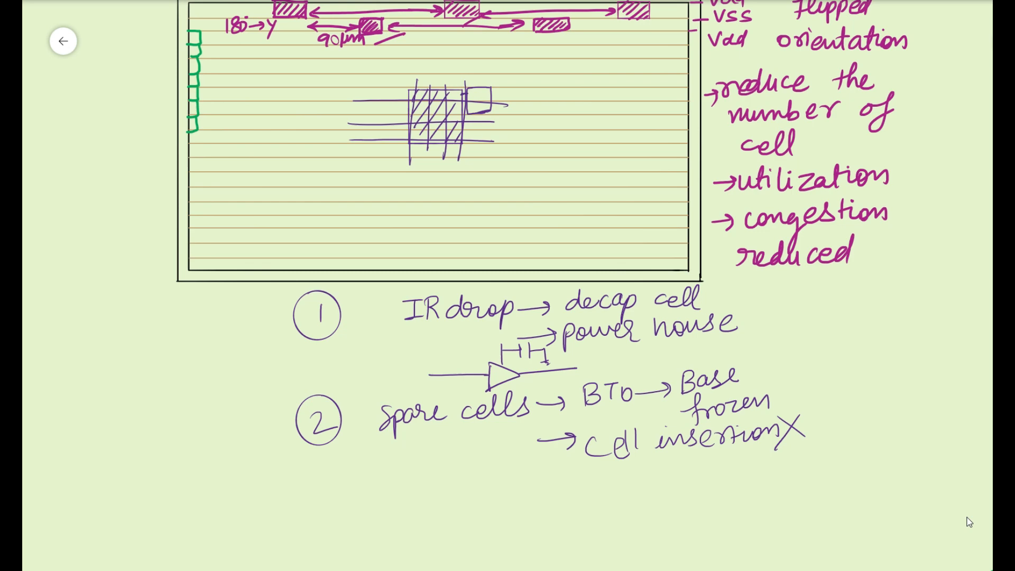
Step: Add '→ metal related changes' and underline spare cells with a leading line
{"action": "left_click_drag", "start_coordinate": [535, 489], "coordinate": [586, 485]}
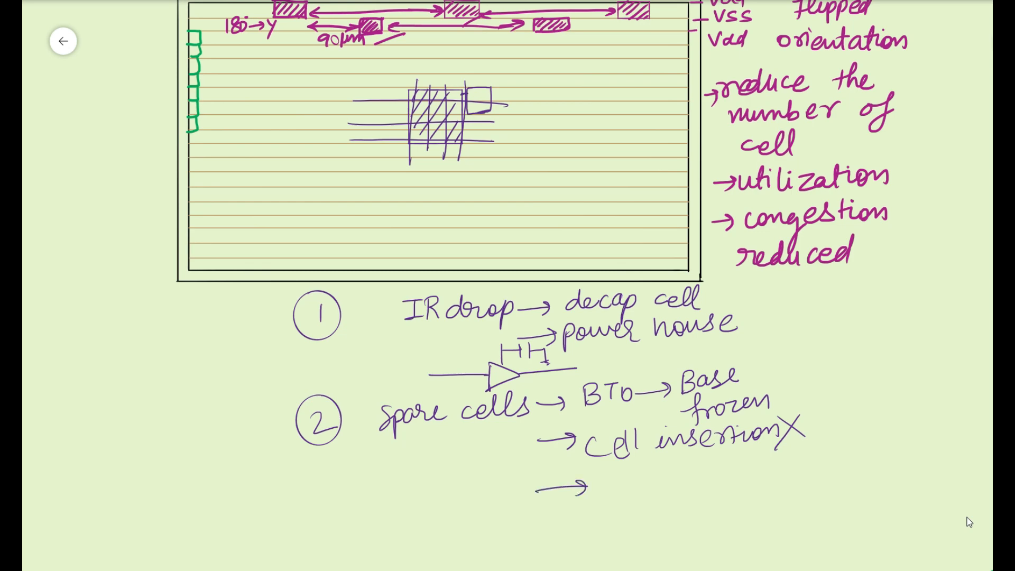
{"action": "type", "text": "metal related"}
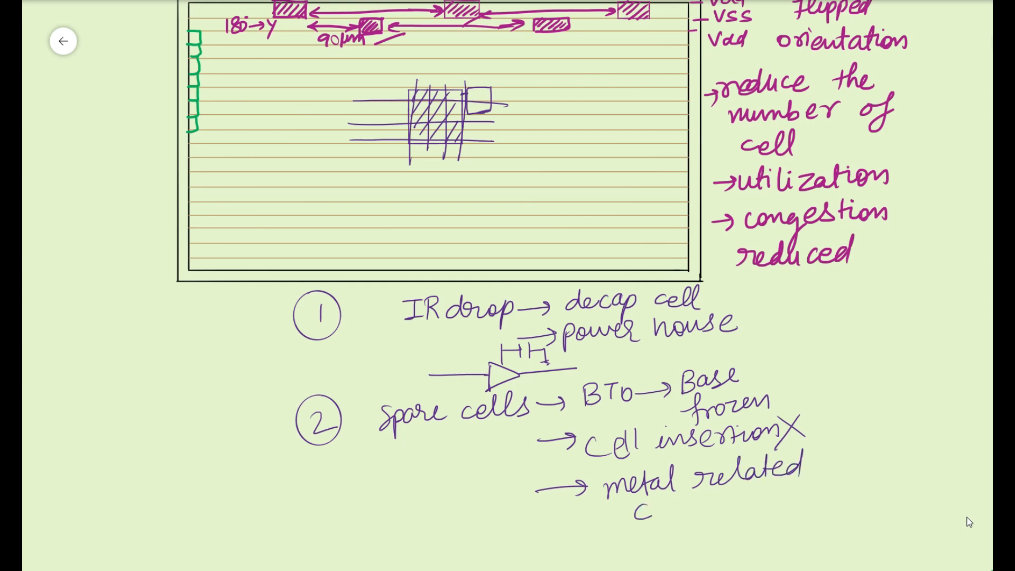
{"action": "type", "text": "cell"}
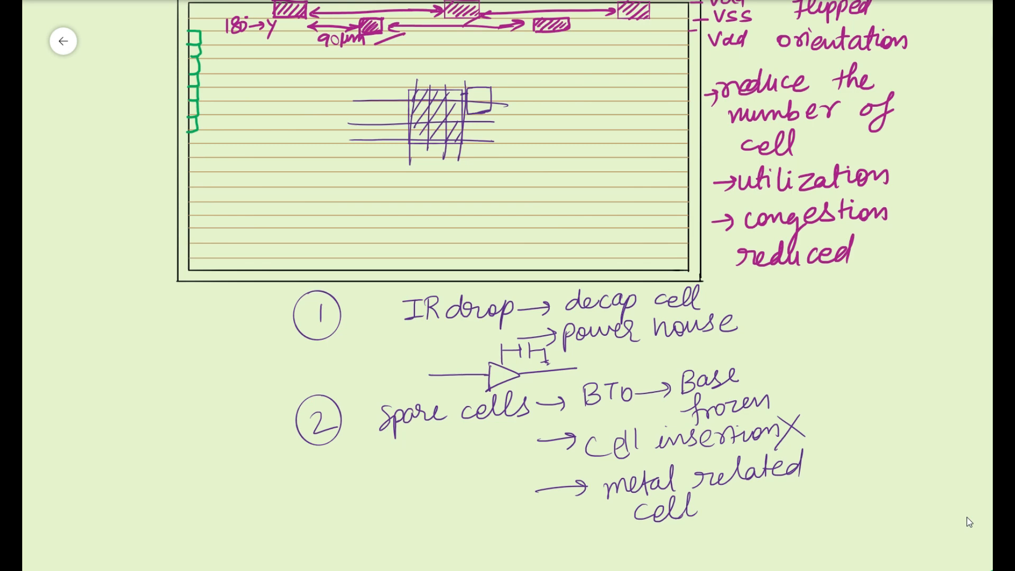
{"action": "type", "text": "chan"}
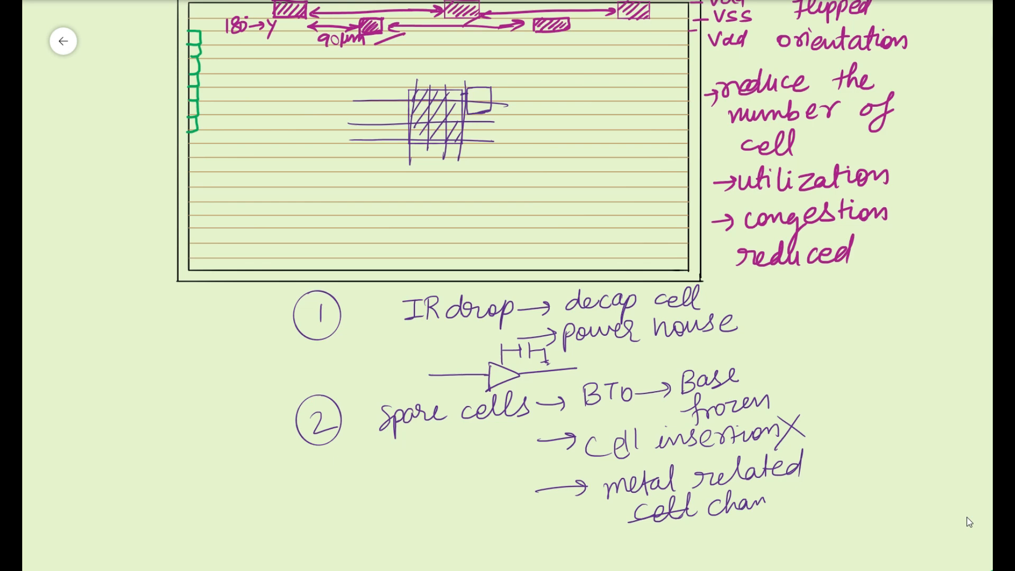
{"action": "type", "text": "ges"}
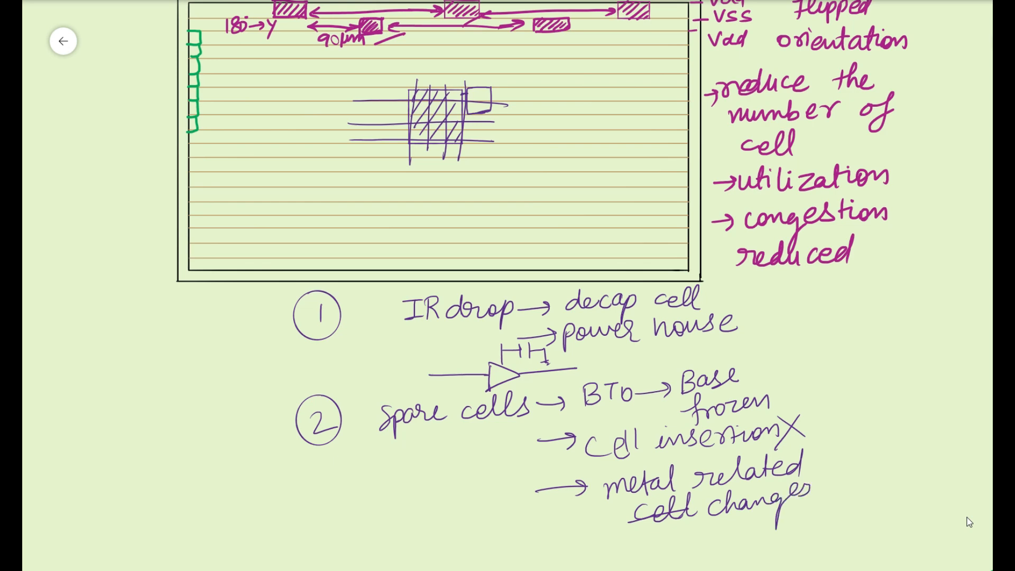
{"action": "left_click_drag", "start_coordinate": [360, 450], "coordinate": [511, 437]}
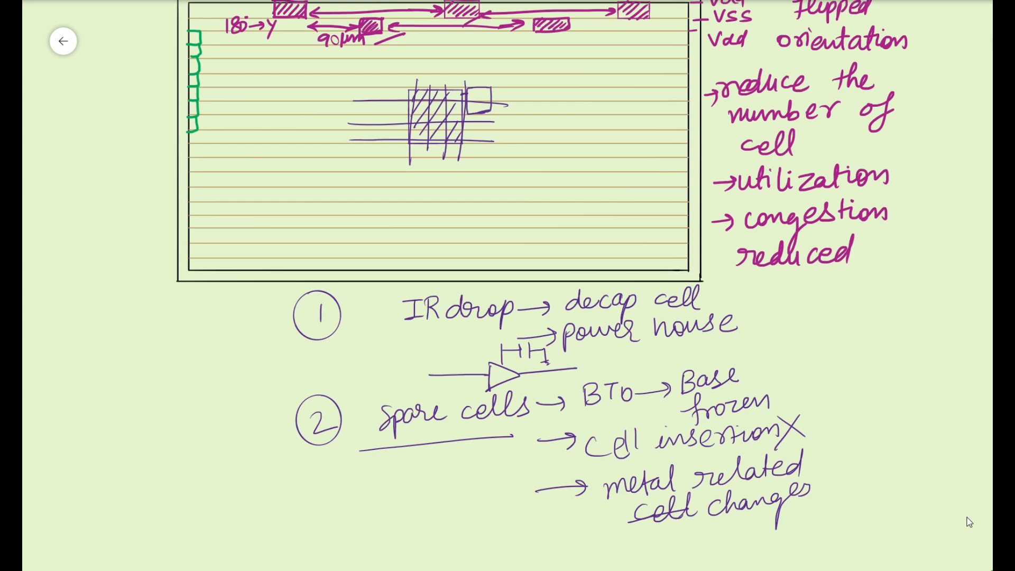
Step: Annotate spare cells as 'manipulated / Buf/Inv' along the underline
{"action": "type", "text": "menu"}
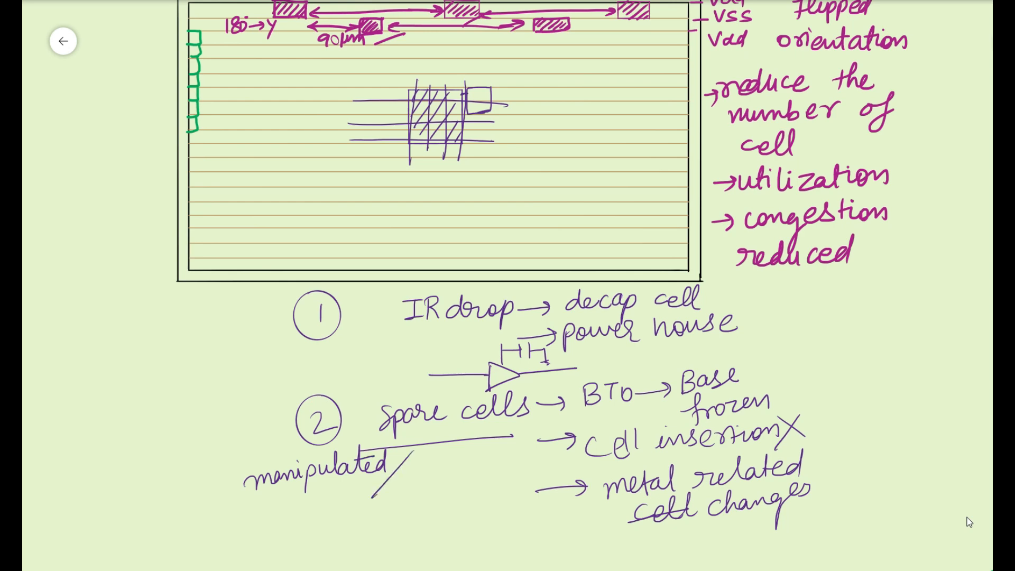
{"action": "type", "text": "Buf/."}
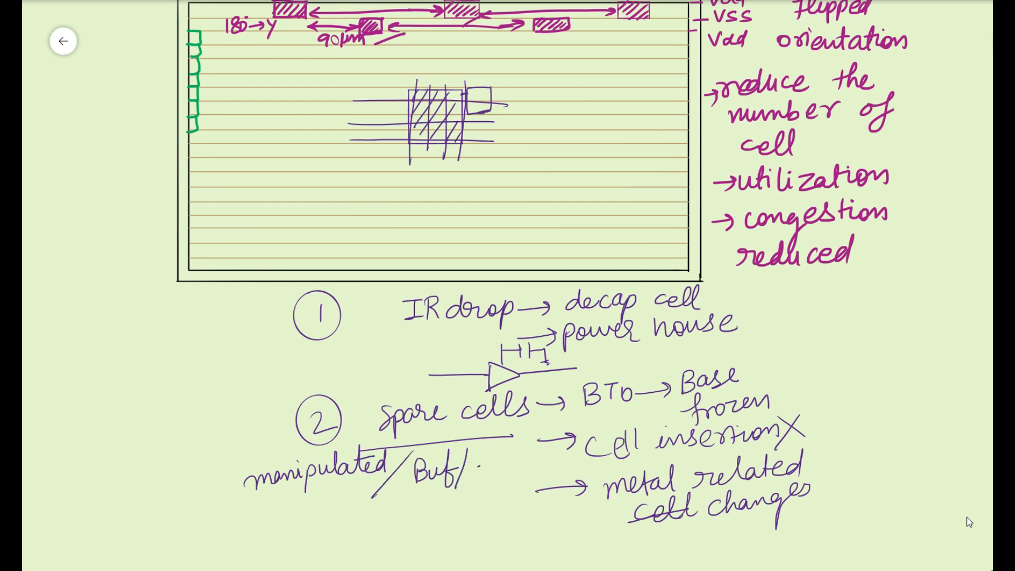
{"action": "type", "text": "Inv"}
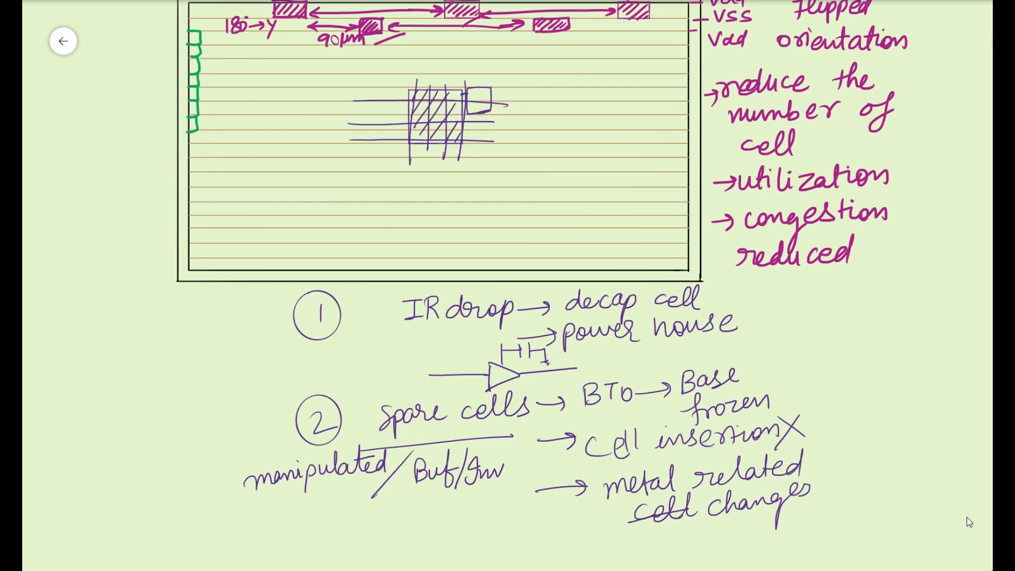